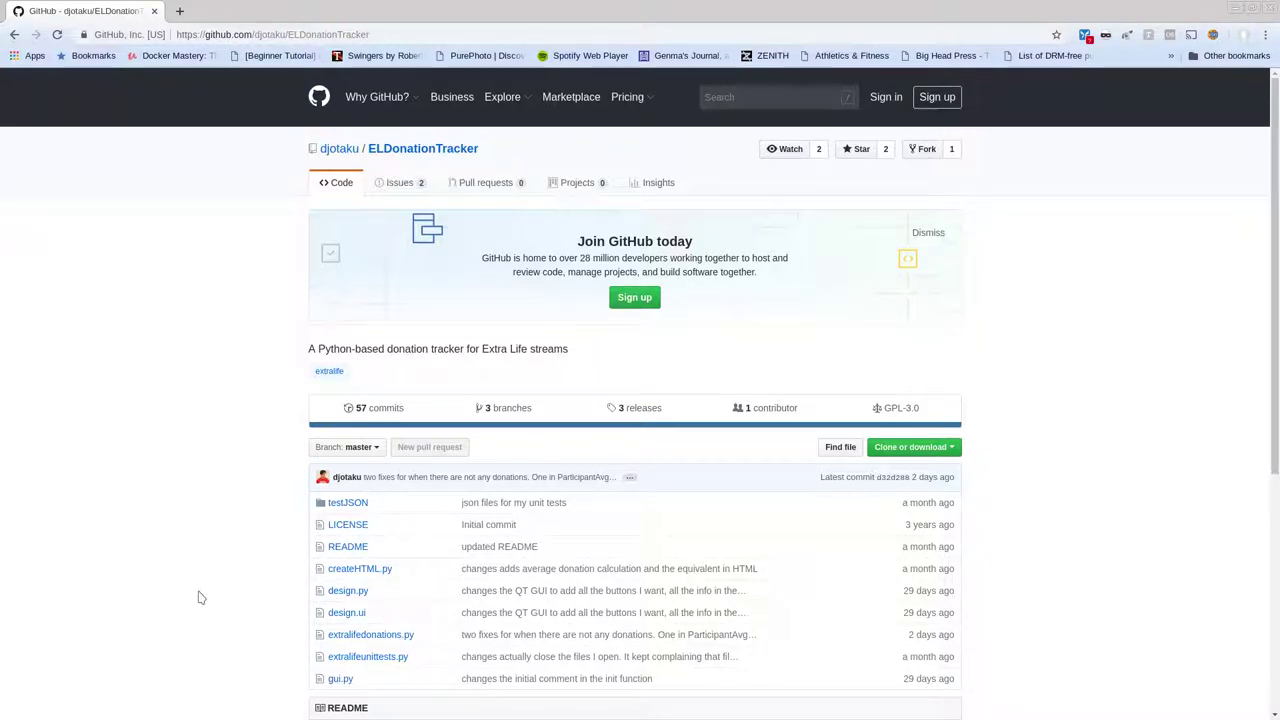
mouse_move(240, 560)
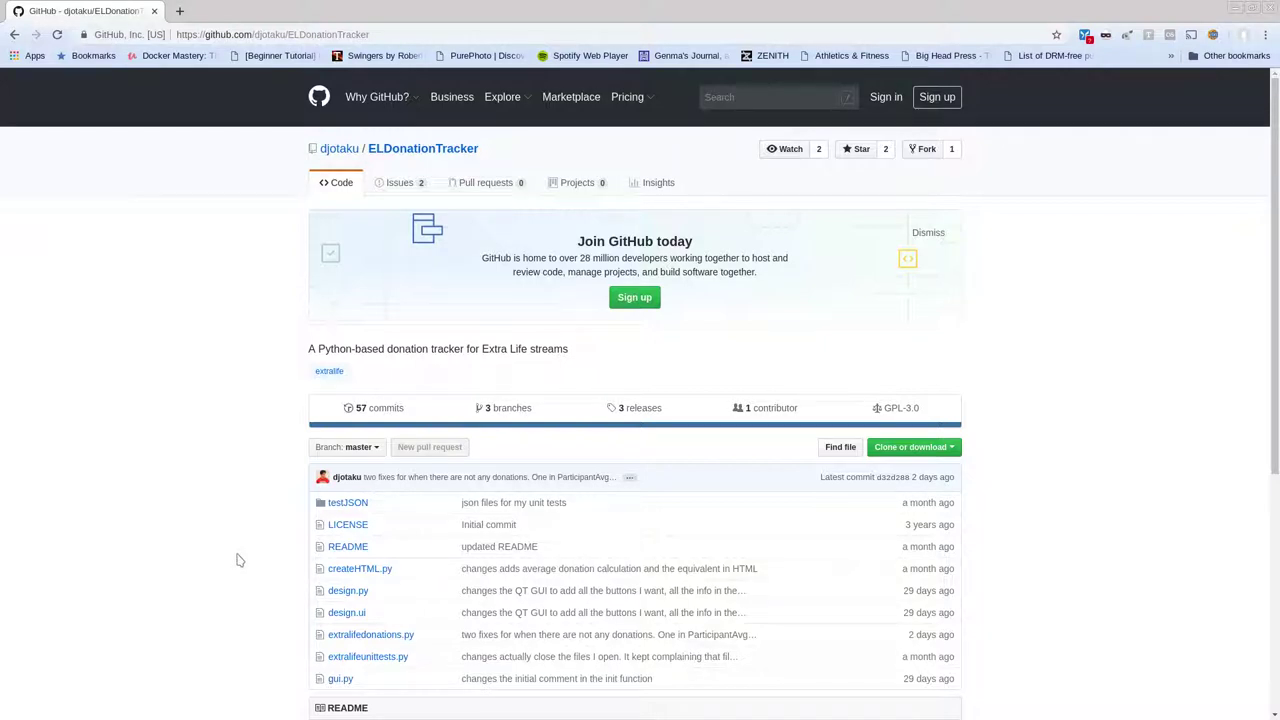
mouse_move(1108, 548)
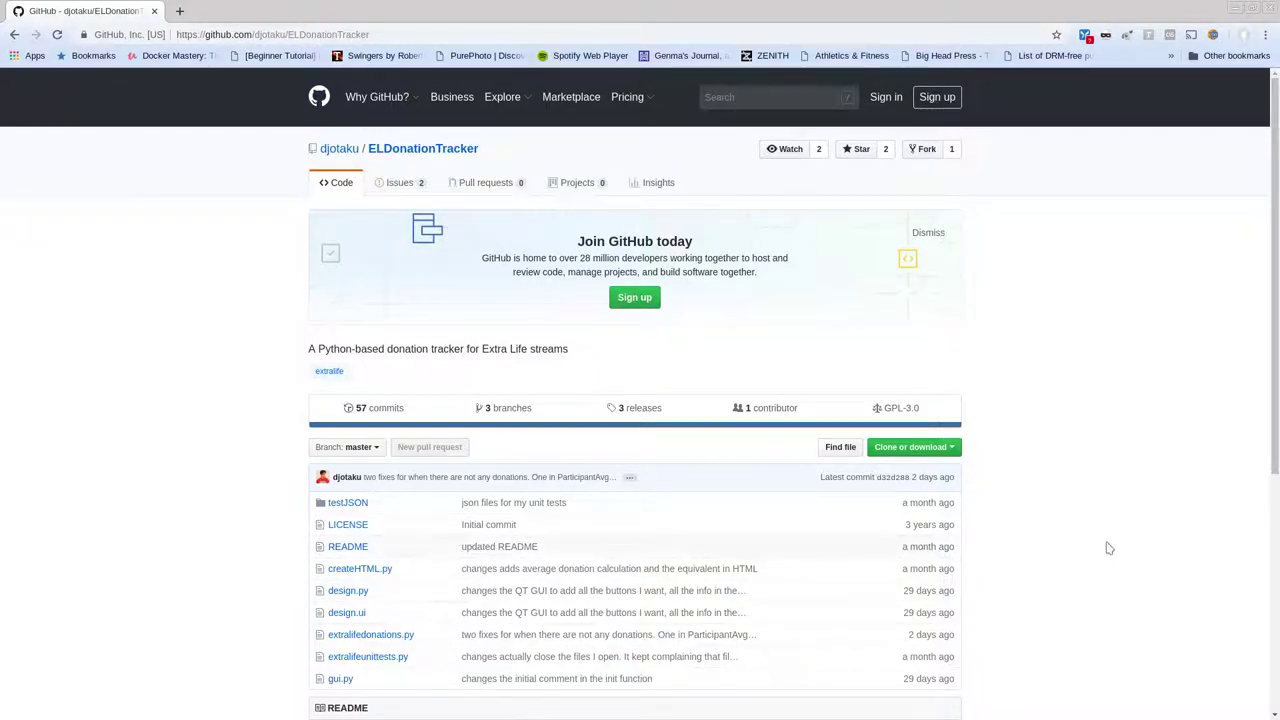
mouse_move(918, 460)
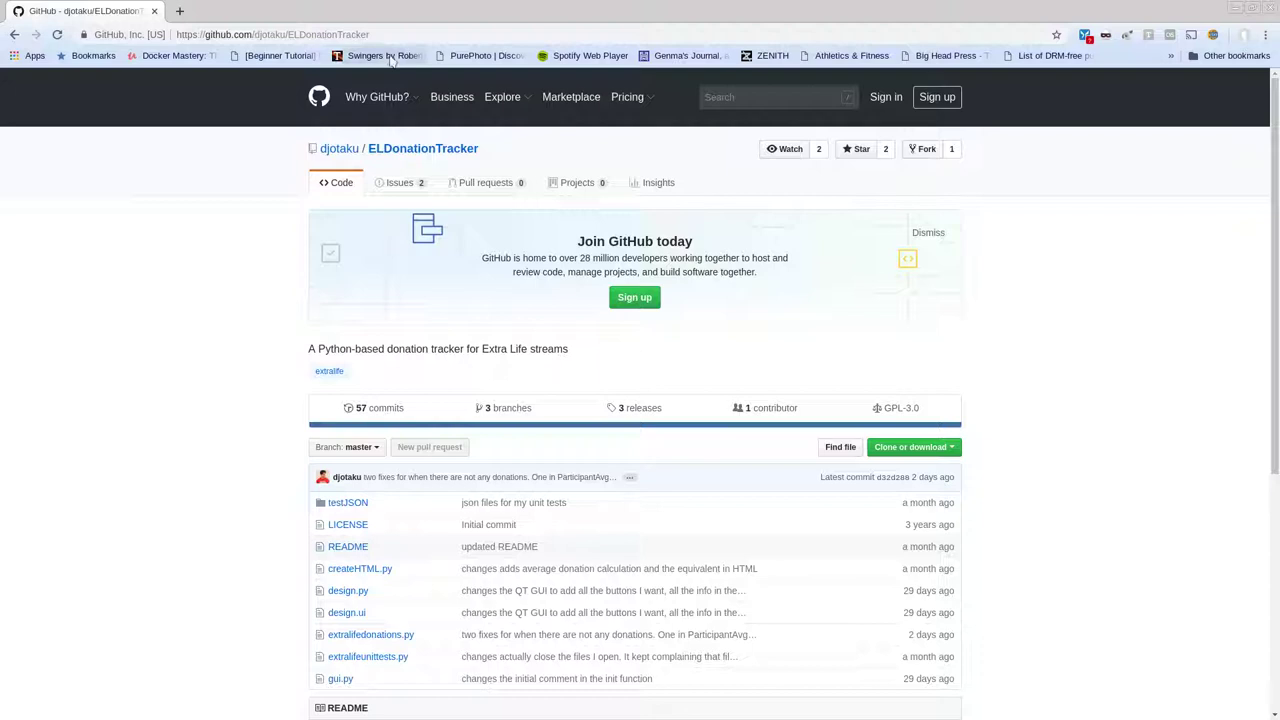
mouse_move(914, 452)
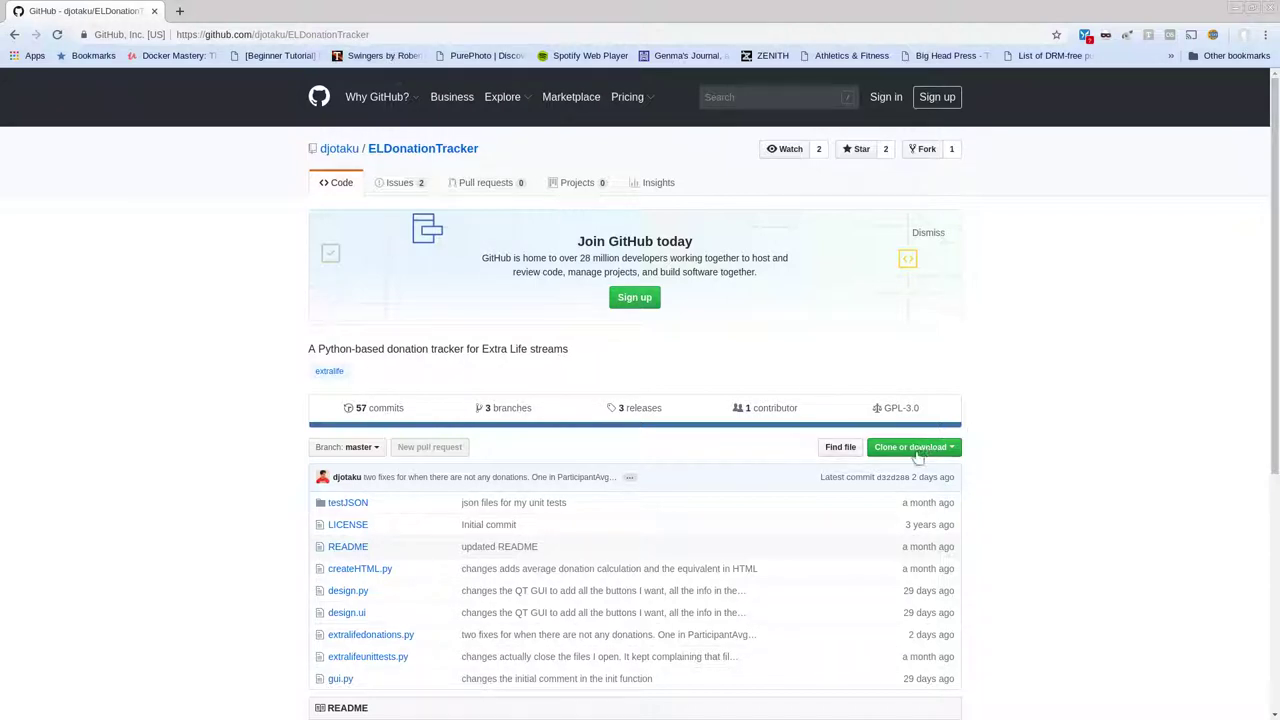
Download the ELDonationTracker 2018-01-02 release's tar.gz archive from the releases list.
click(908, 448)
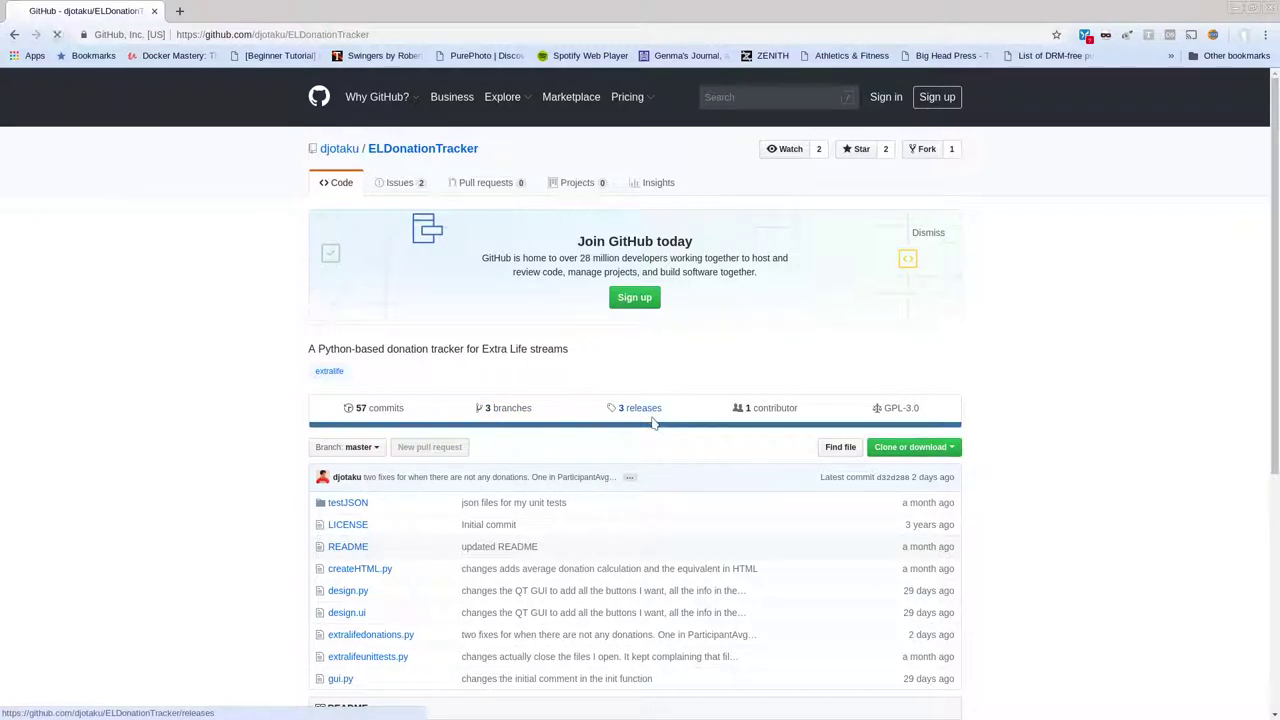
click(638, 408)
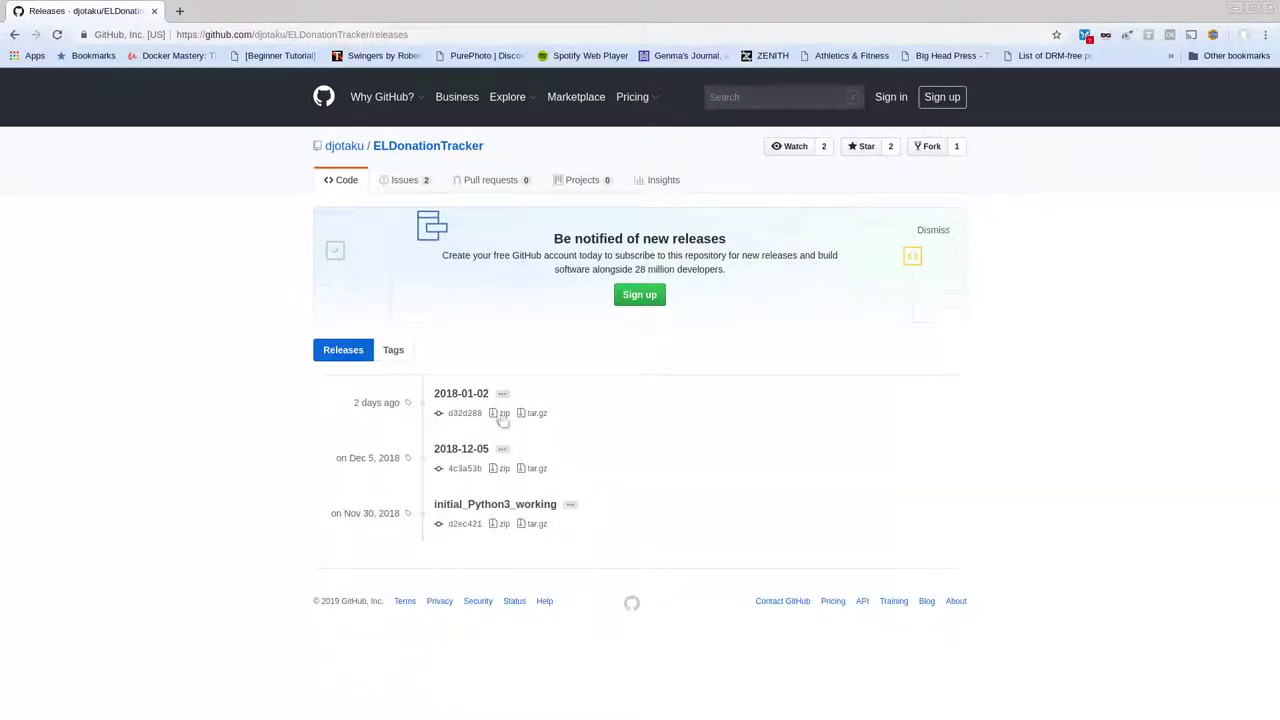
mouse_move(536, 412)
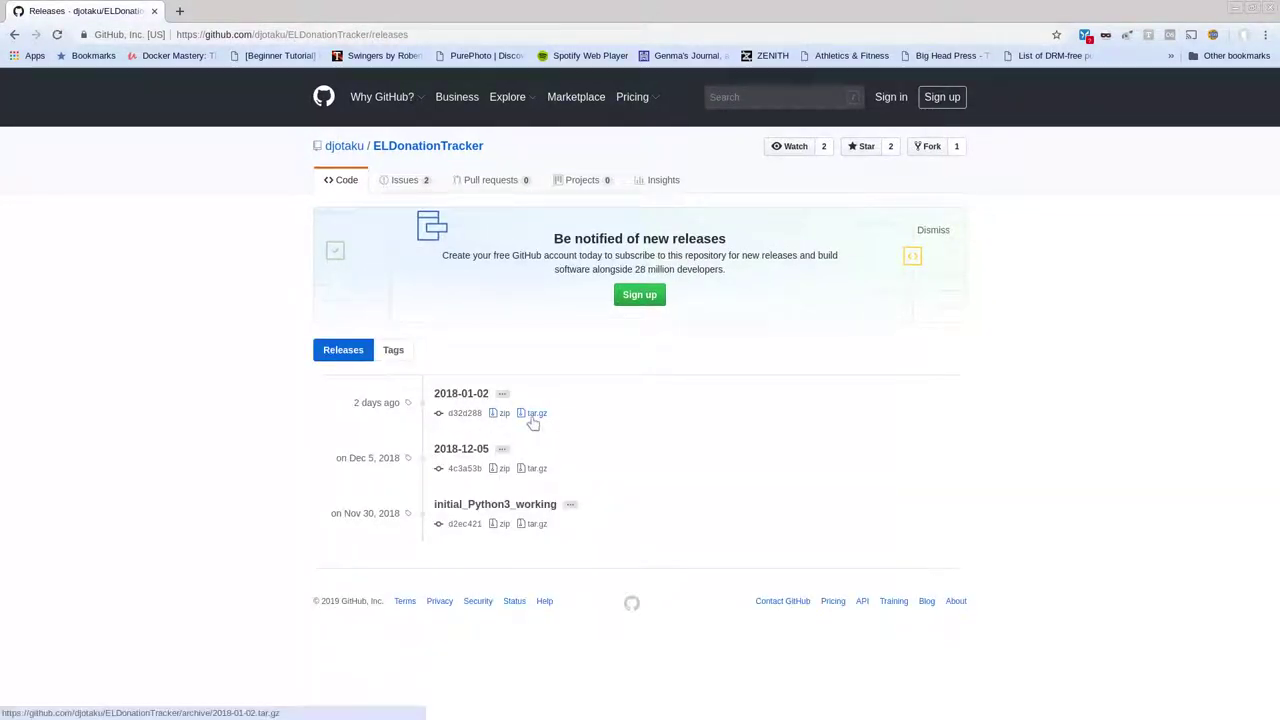
mouse_move(502, 412)
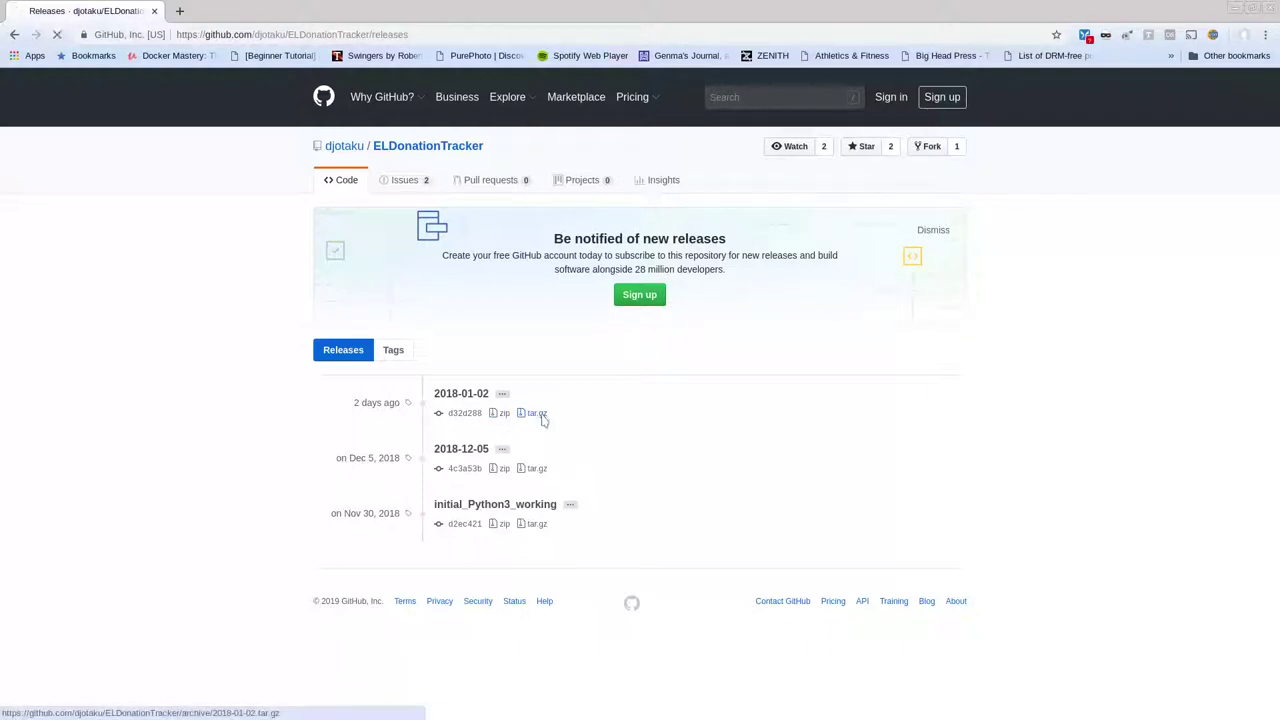
click(536, 412)
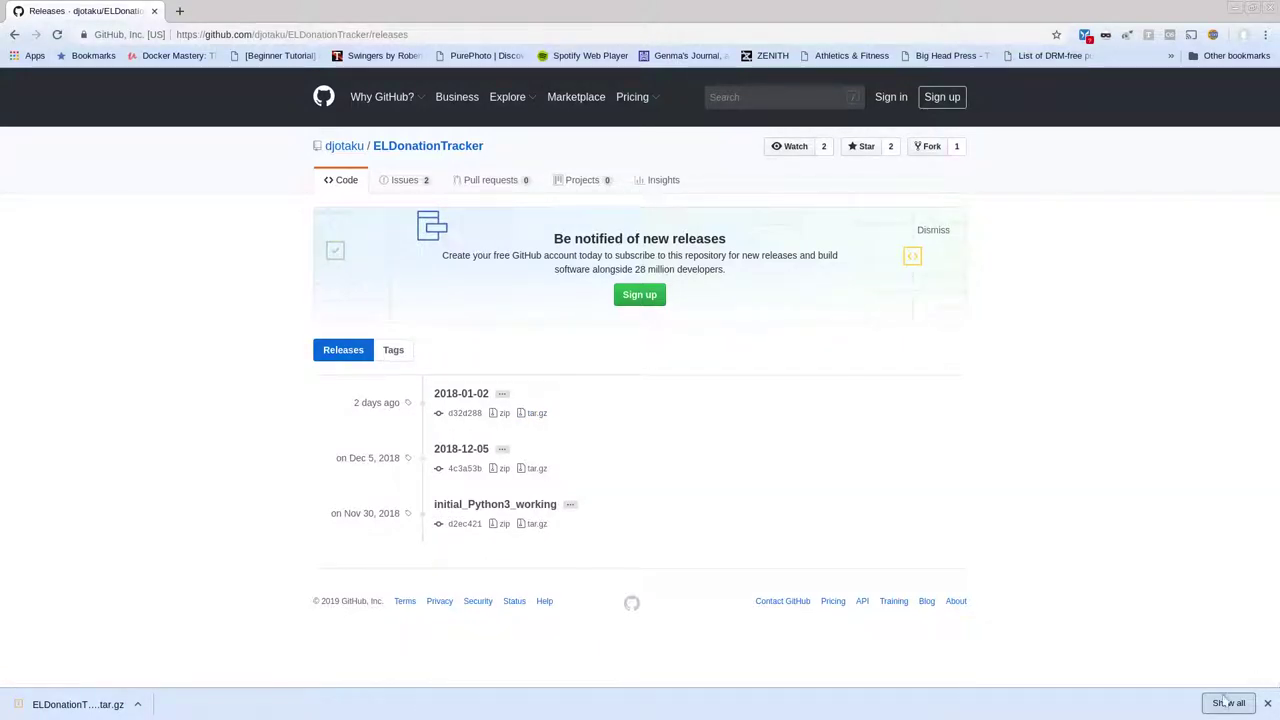
Show Chrome's full downloads list with the ELDonationTracker tar.gz entry.
click(1228, 704)
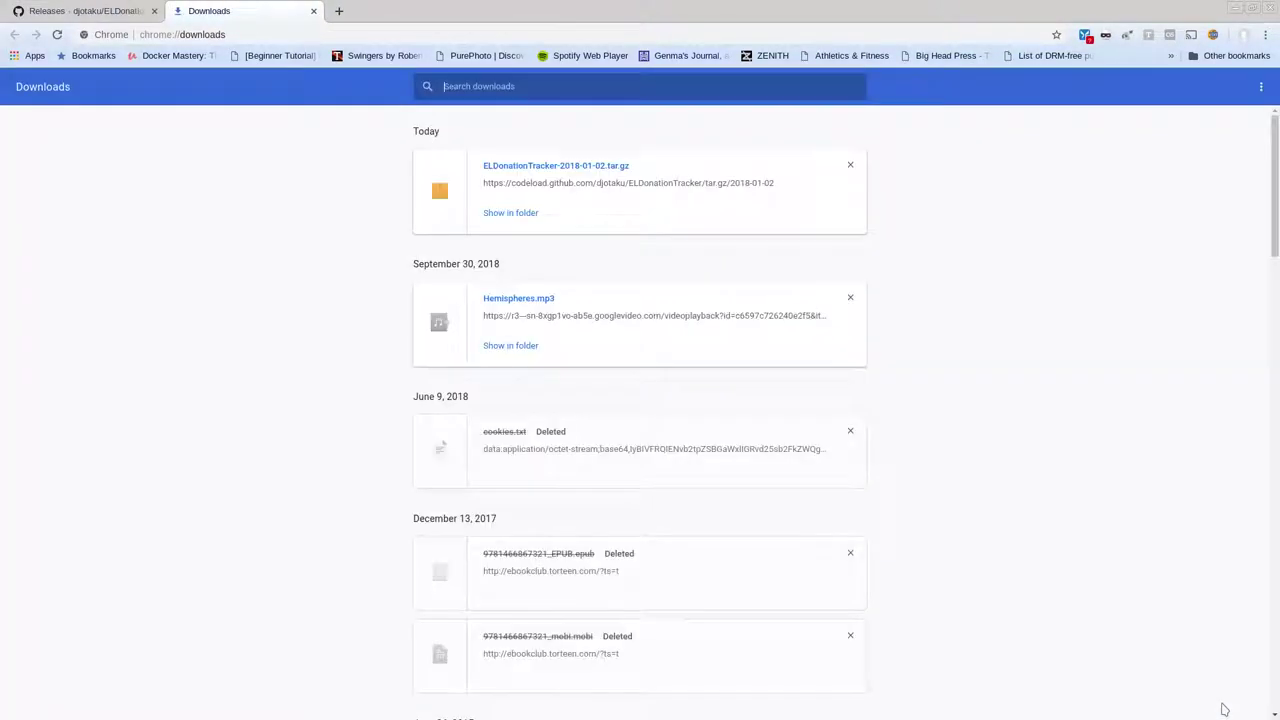
mouse_move(532, 224)
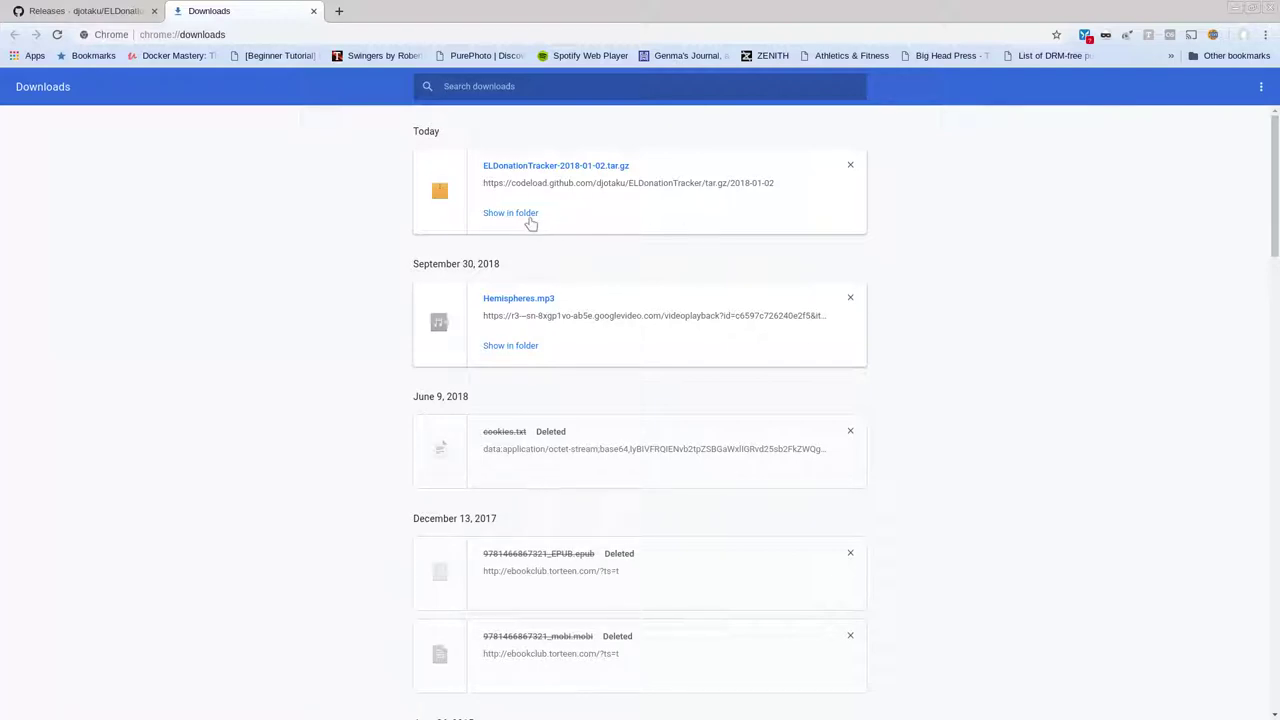
mouse_move(492, 238)
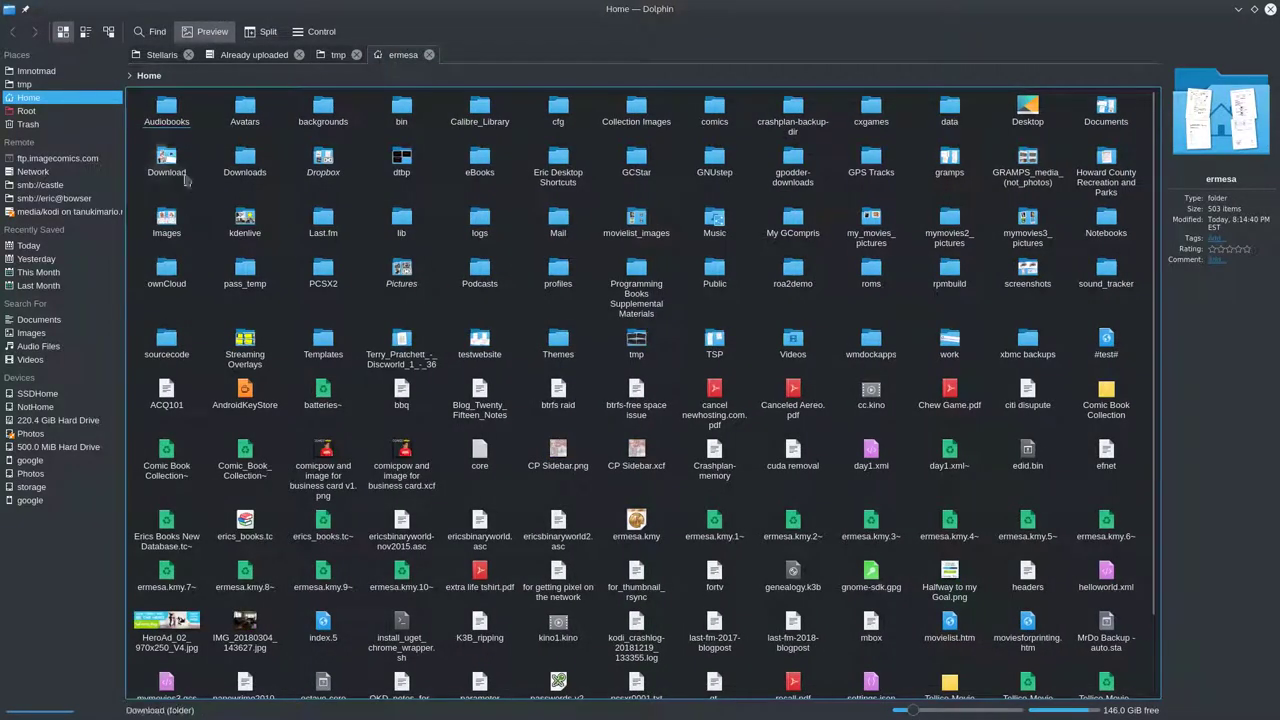
Select the ELDonationTracker tar.gz in the Download folder and bring up its context menu.
double_click(166, 160)
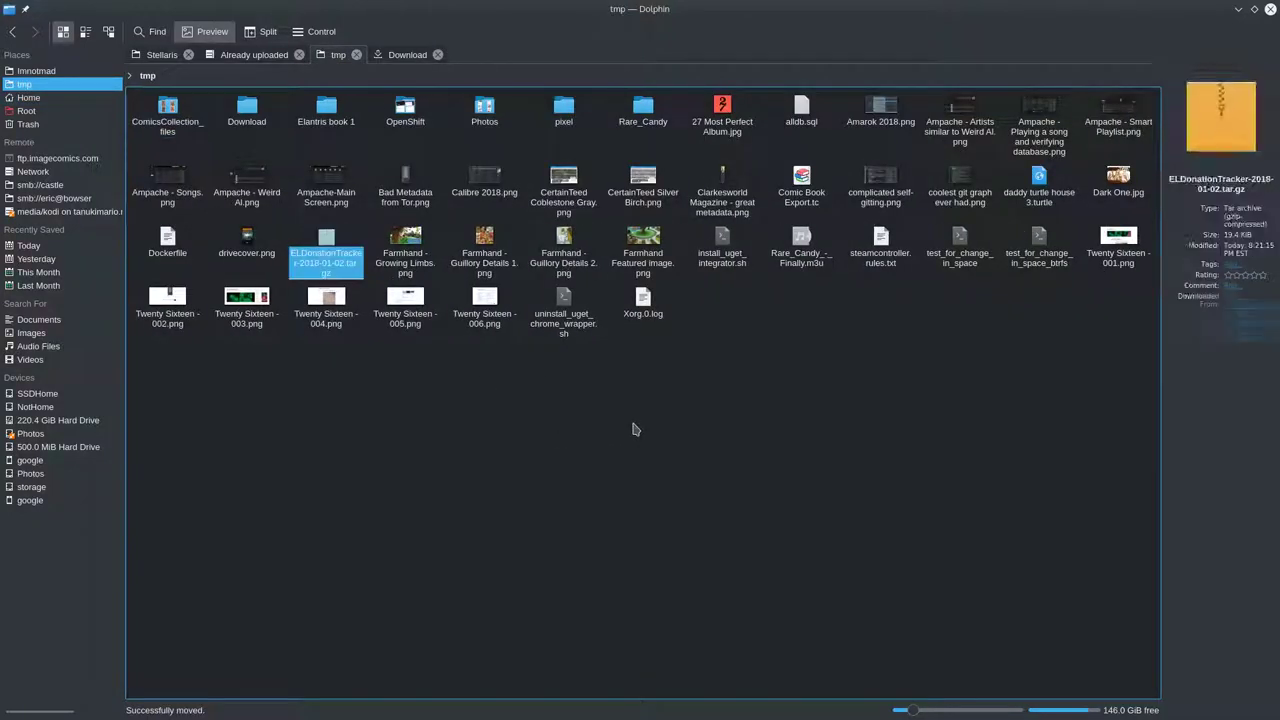
click(324, 236)
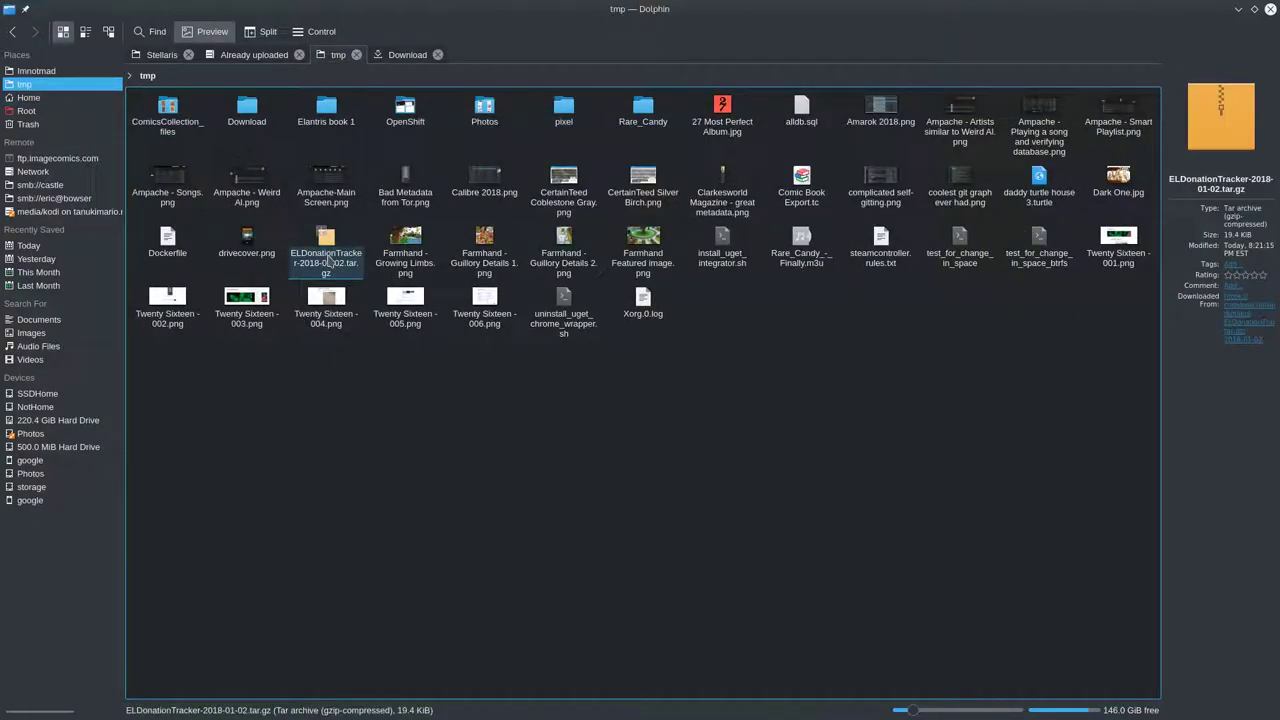
right_click(324, 250)
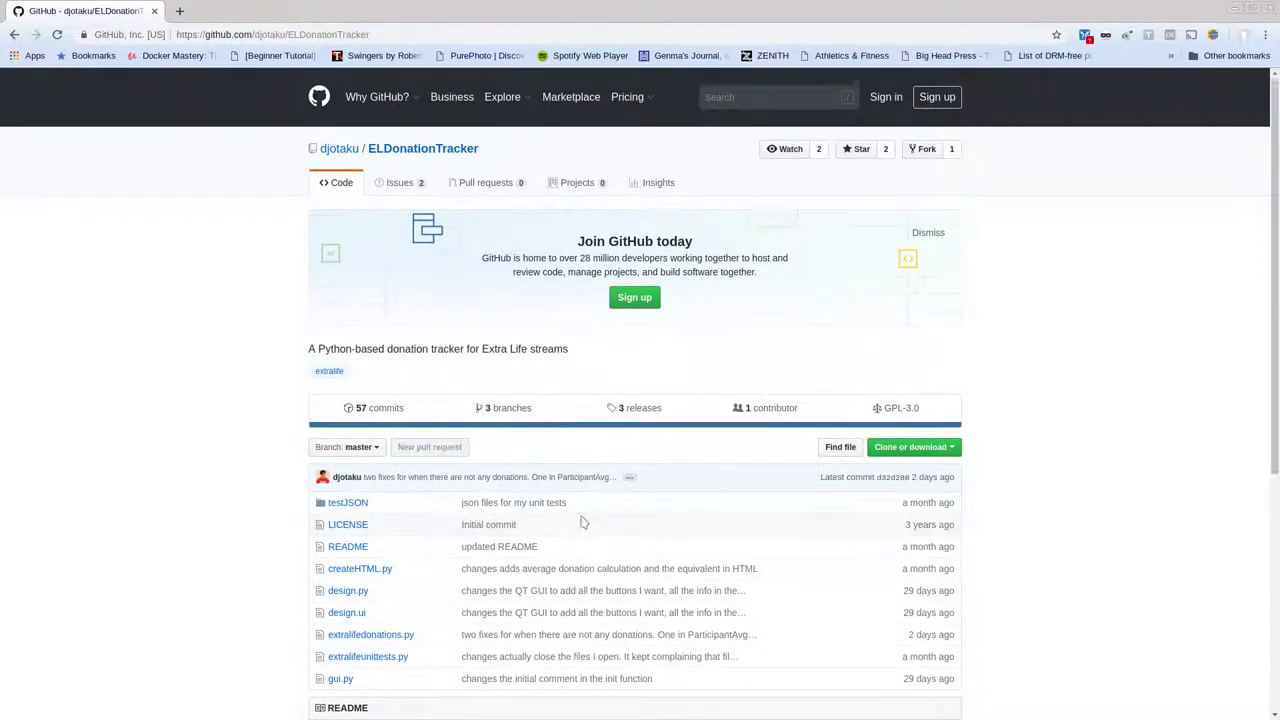
Scroll the ELDonationTracker repository's file listing.
scroll(down, 3)
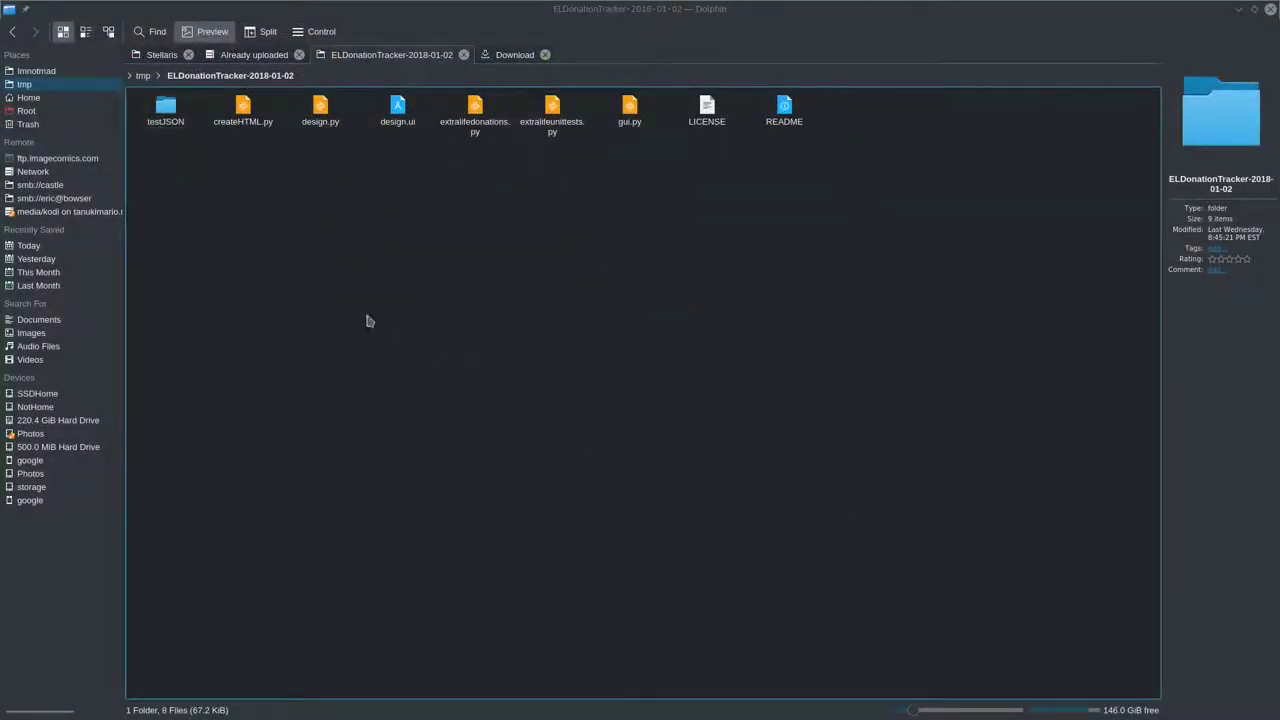
mouse_move(334, 520)
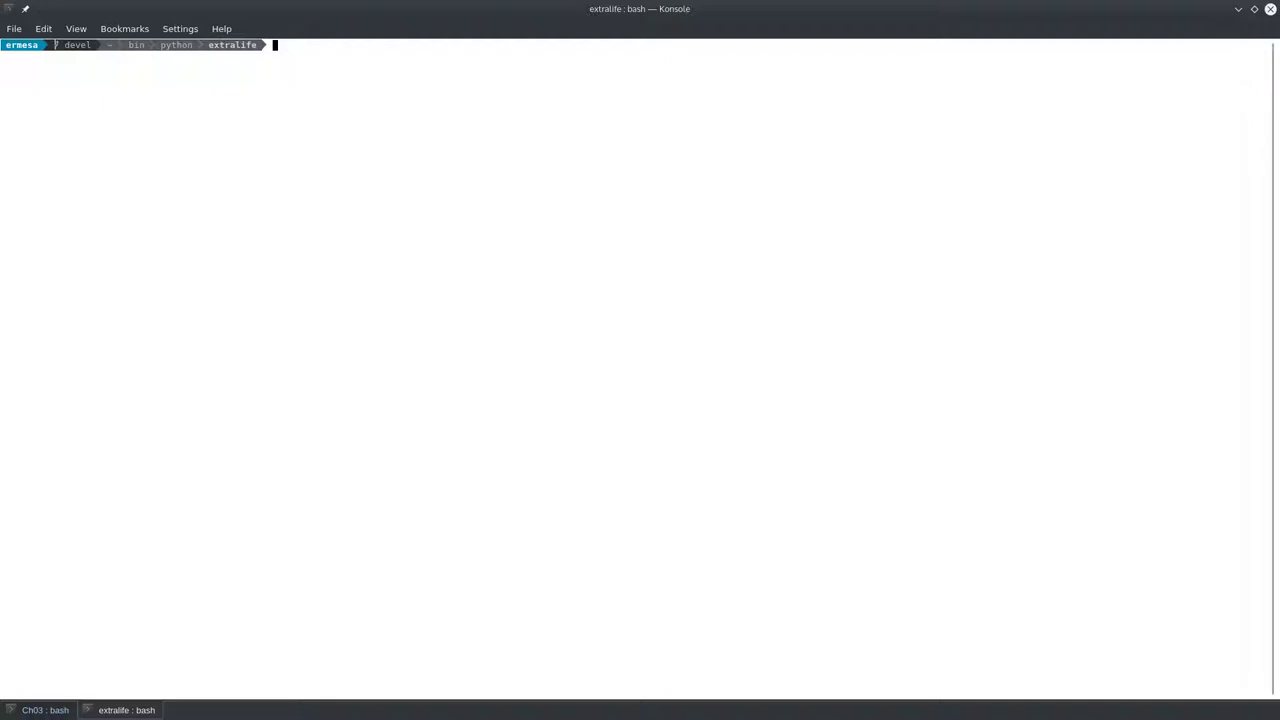
mouse_move(80, 402)
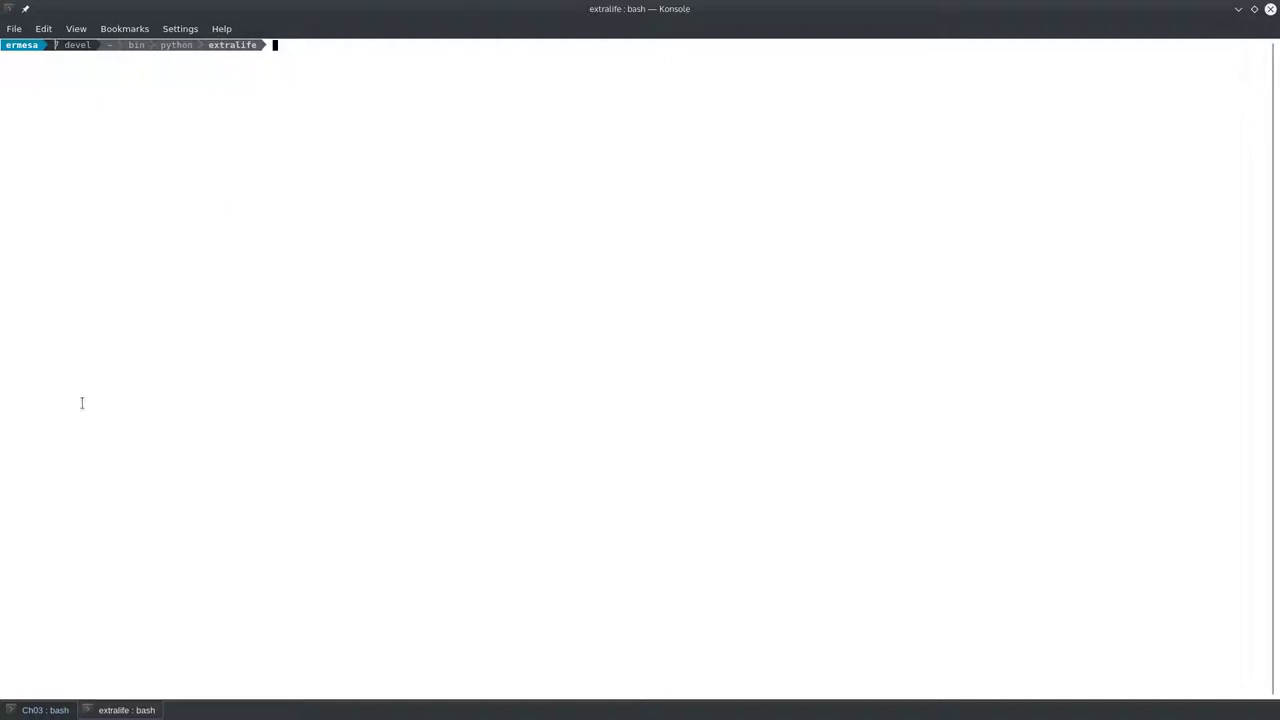
List the extralife folder with ls and edit participant.conf in vi.
text(ls)
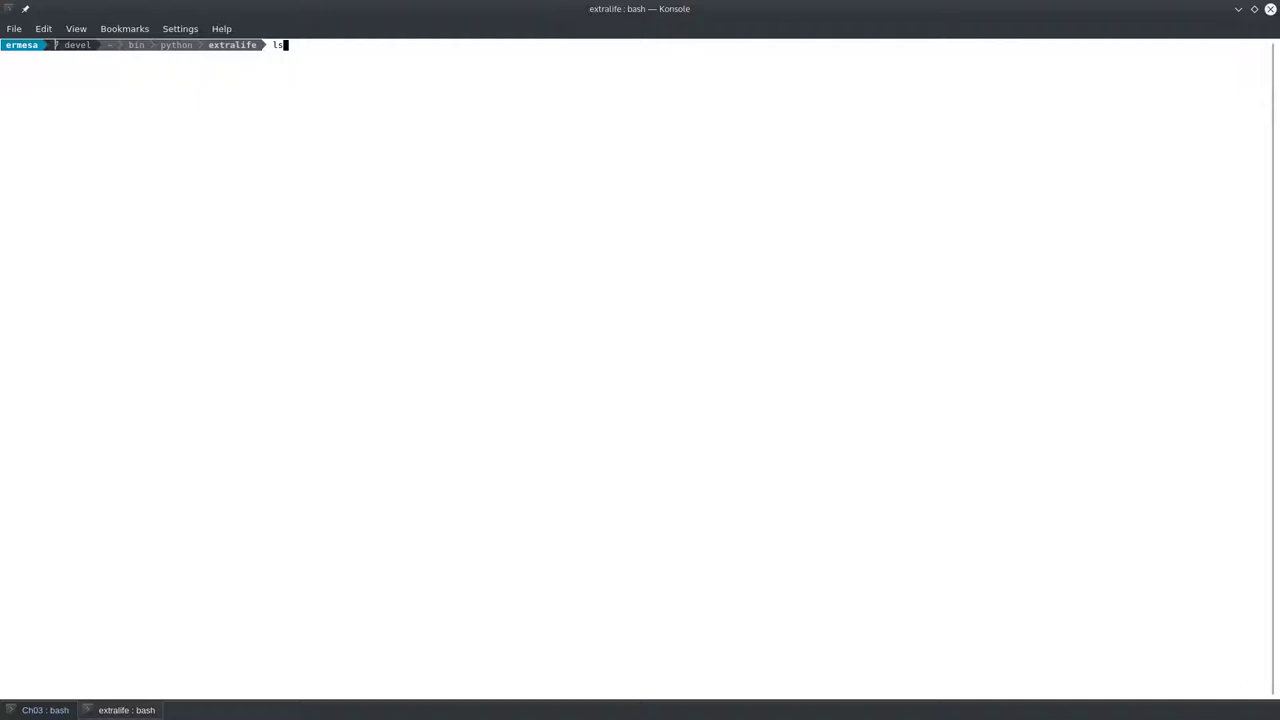
key(Return)
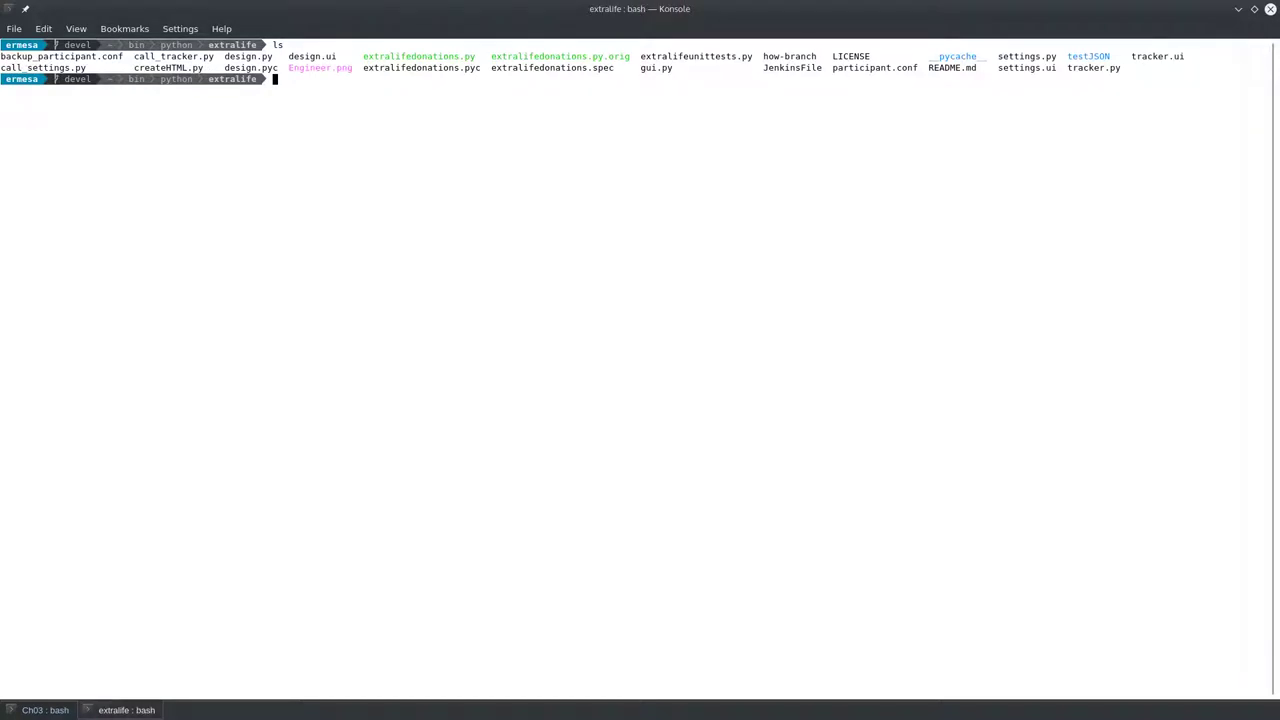
text(vi participant.conf)
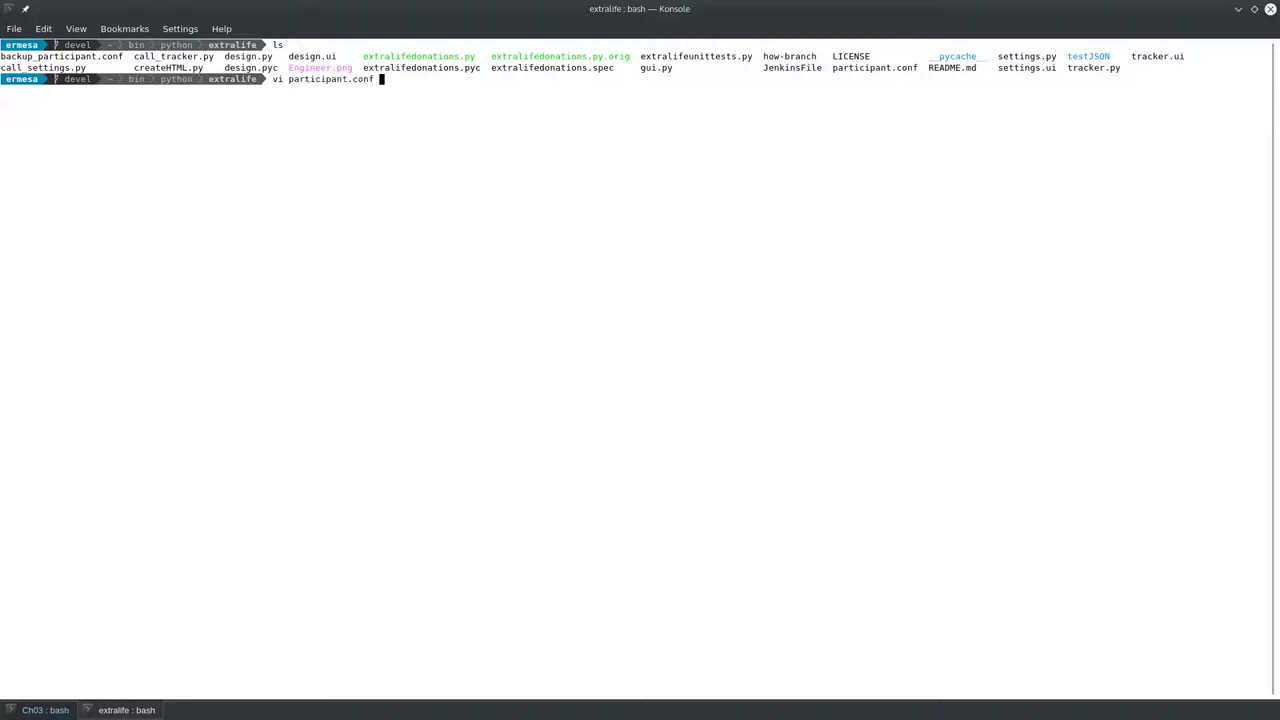
key(Return)
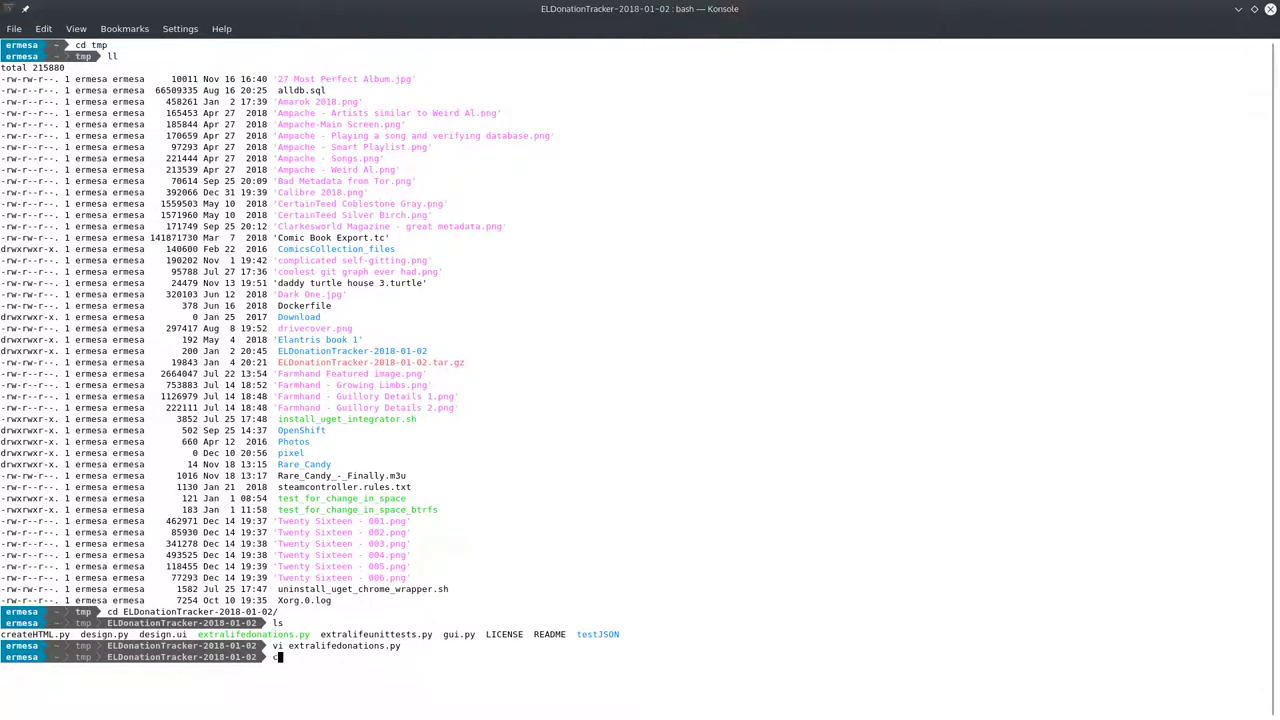
Print extralifedonations.py with cat to review the tracker script.
text(cat extralifed)
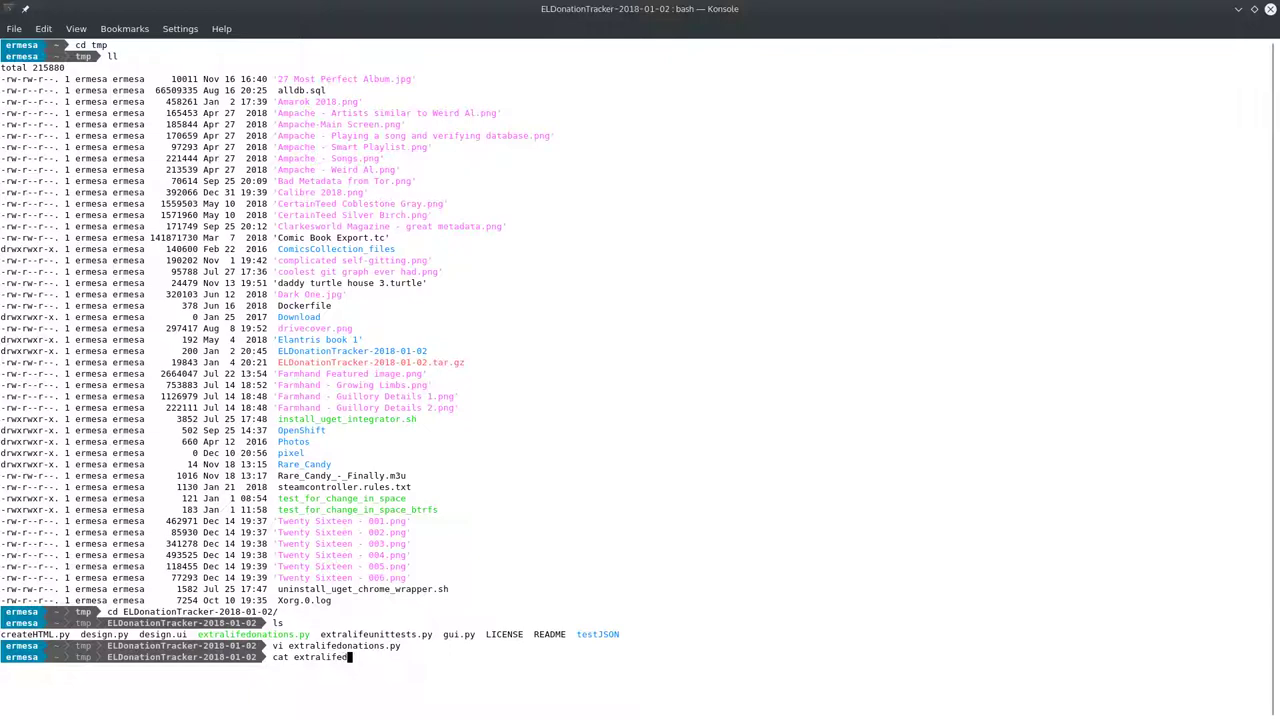
key(Return)
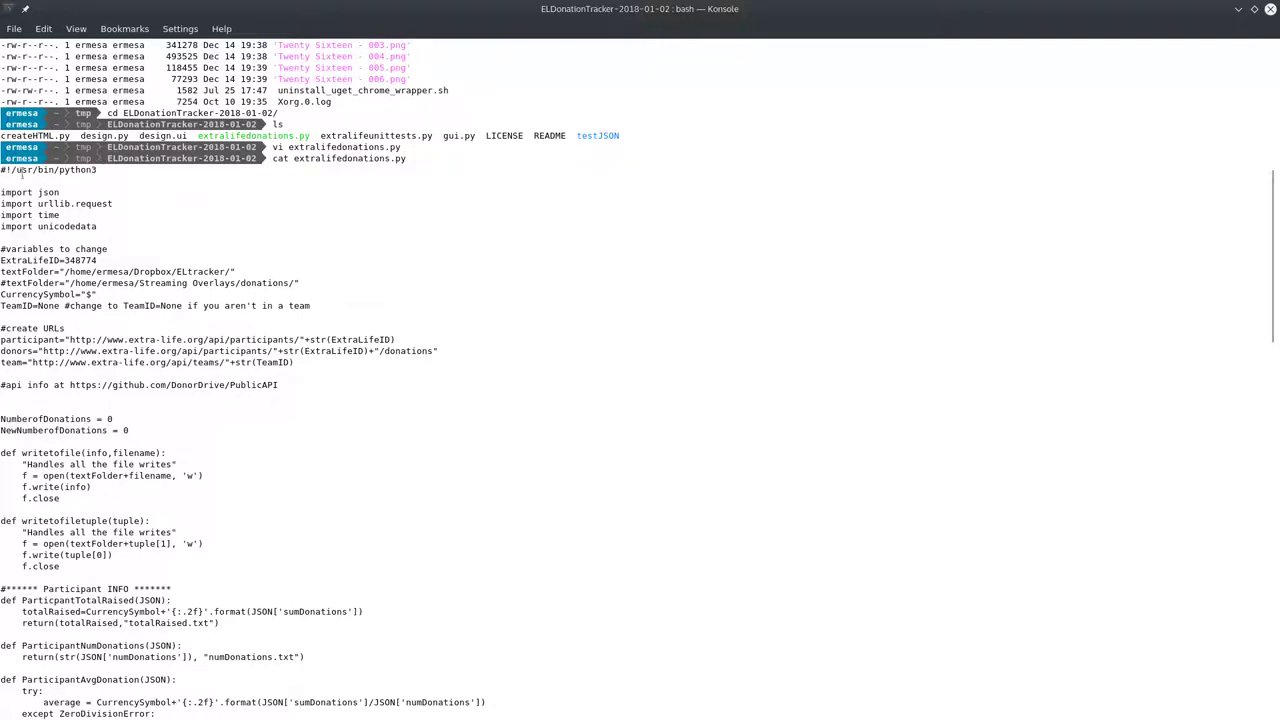
scroll(down, 3)
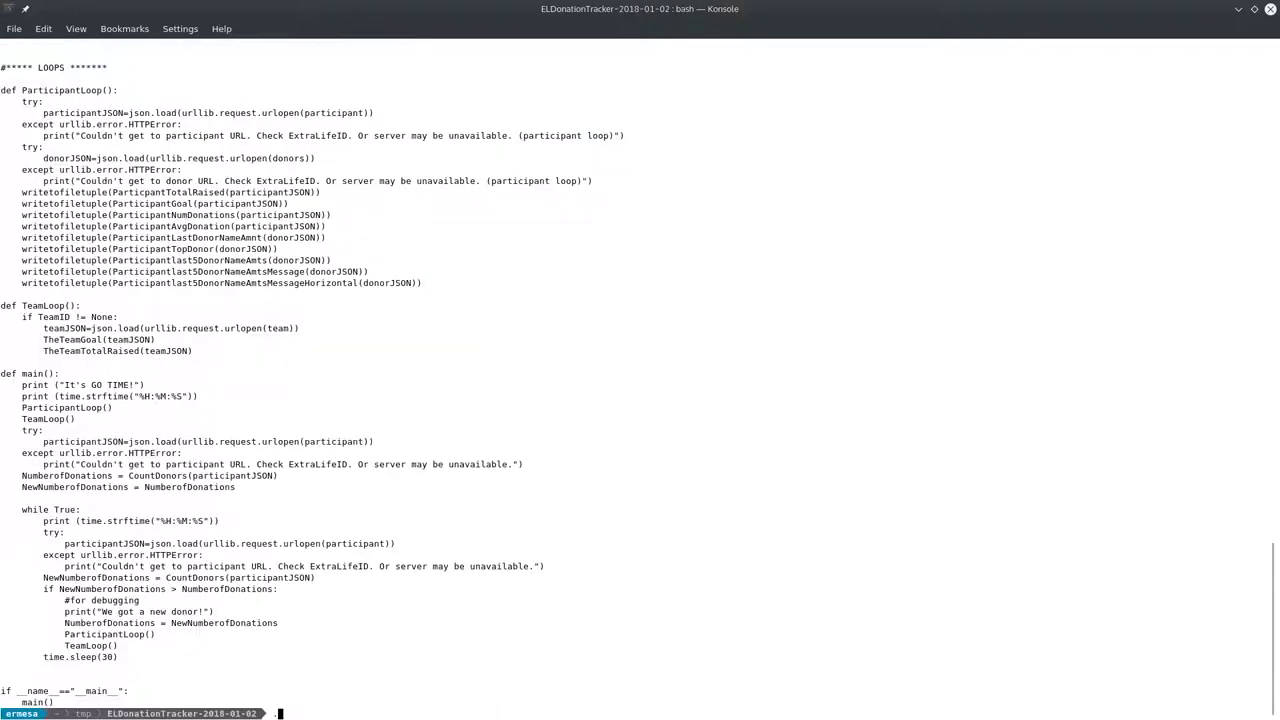
Run extralifedonations.py under python3 so it prints 'It's GO TIME!' and timestamps.
text(./extralifedonations.py ^C)
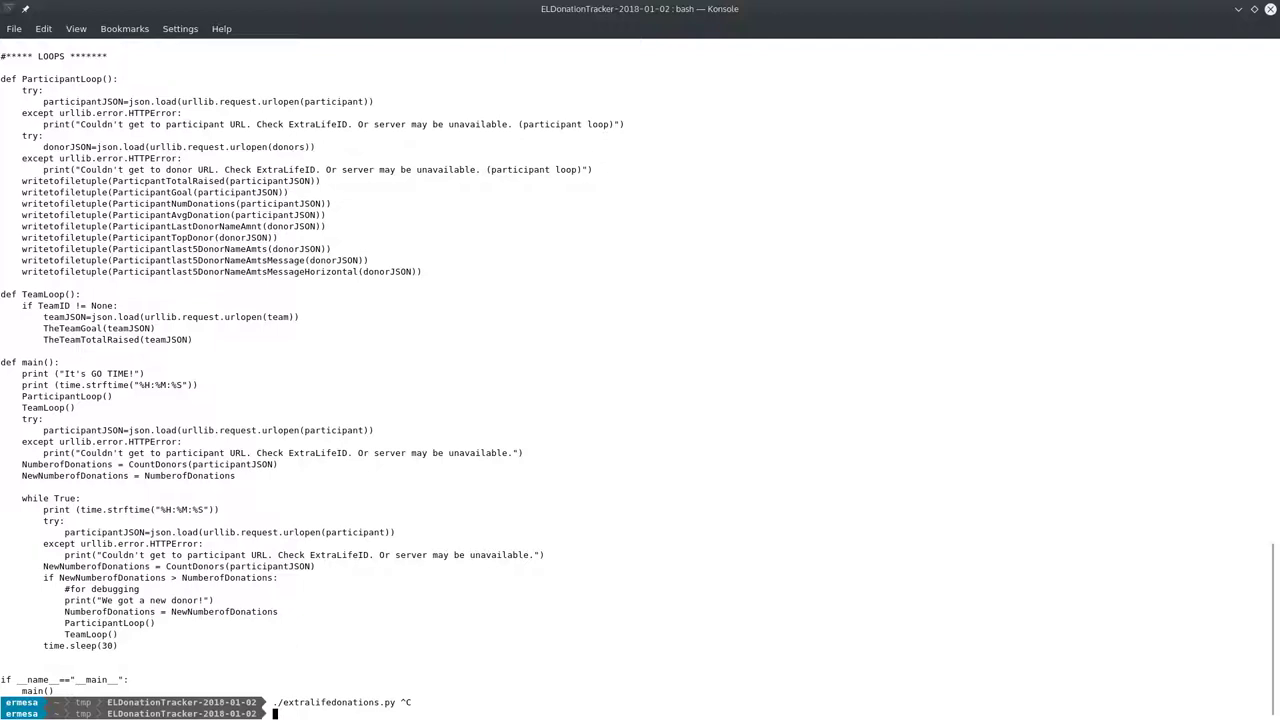
text(python3 extralifedonations.py)
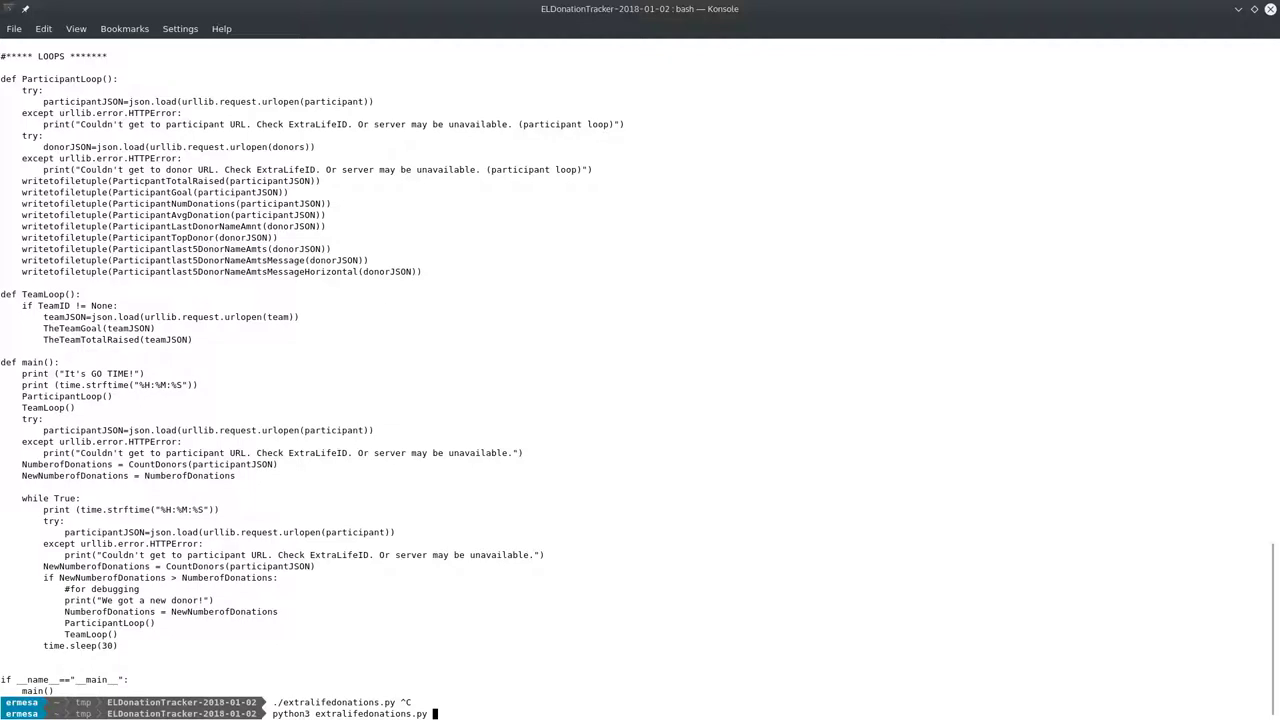
key(Return)
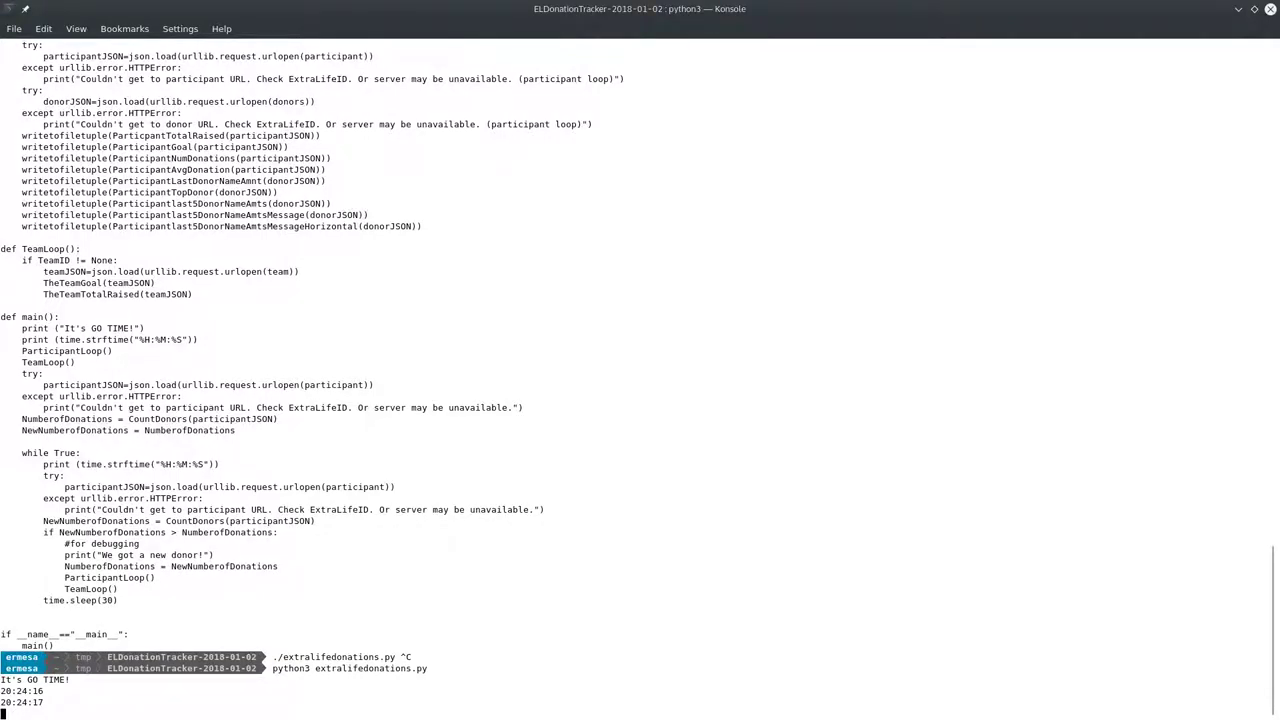
mouse_move(712, 198)
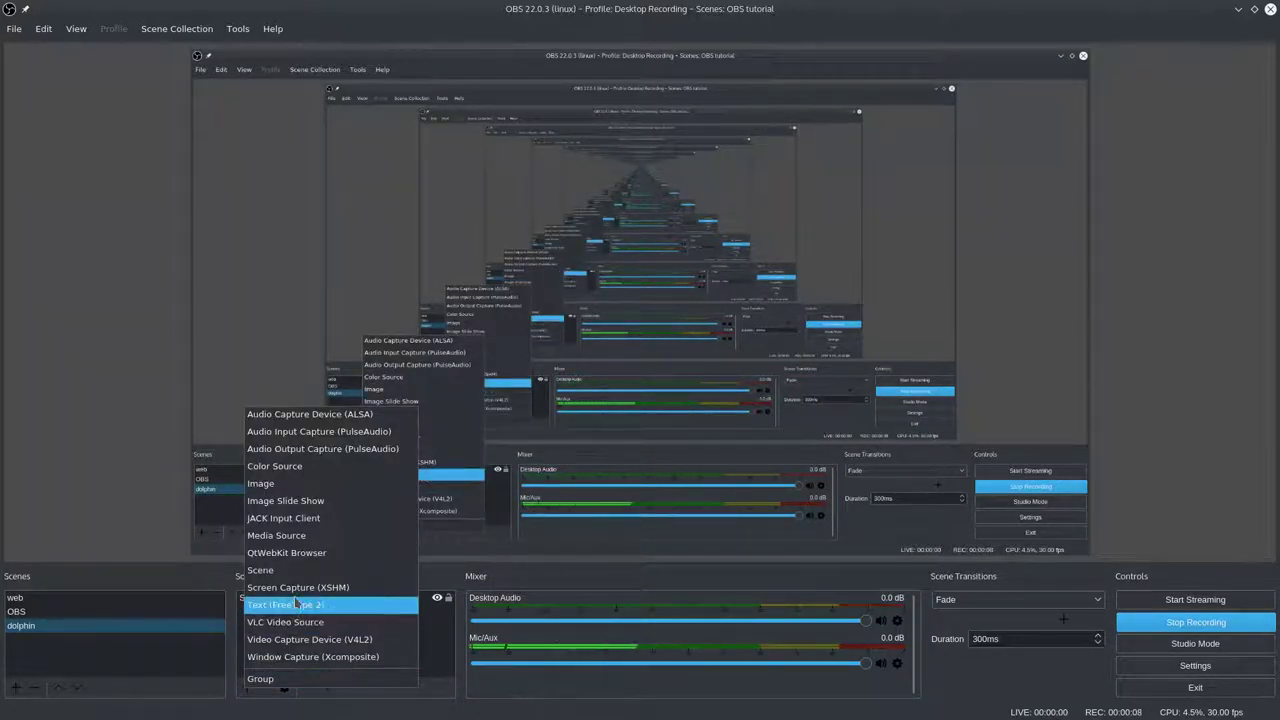
Create a Text (FreeType 2) source named goal-2 in the scene.
click(284, 604)
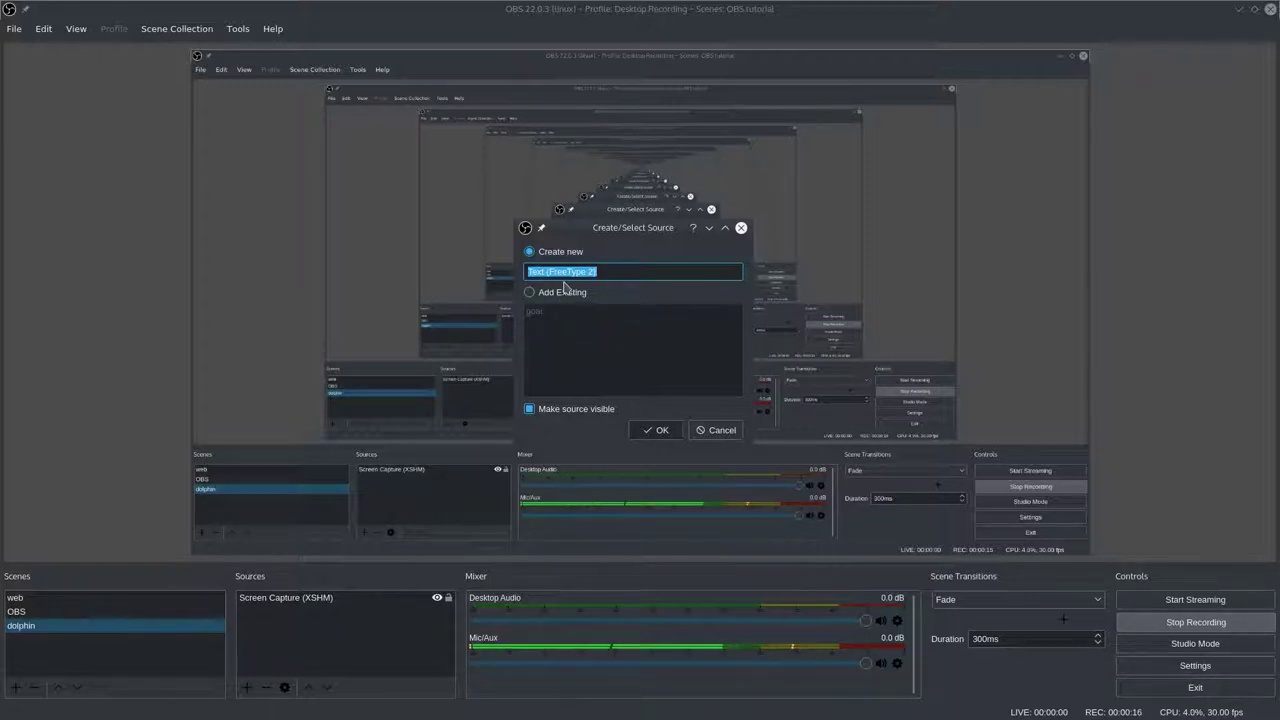
text(goal)
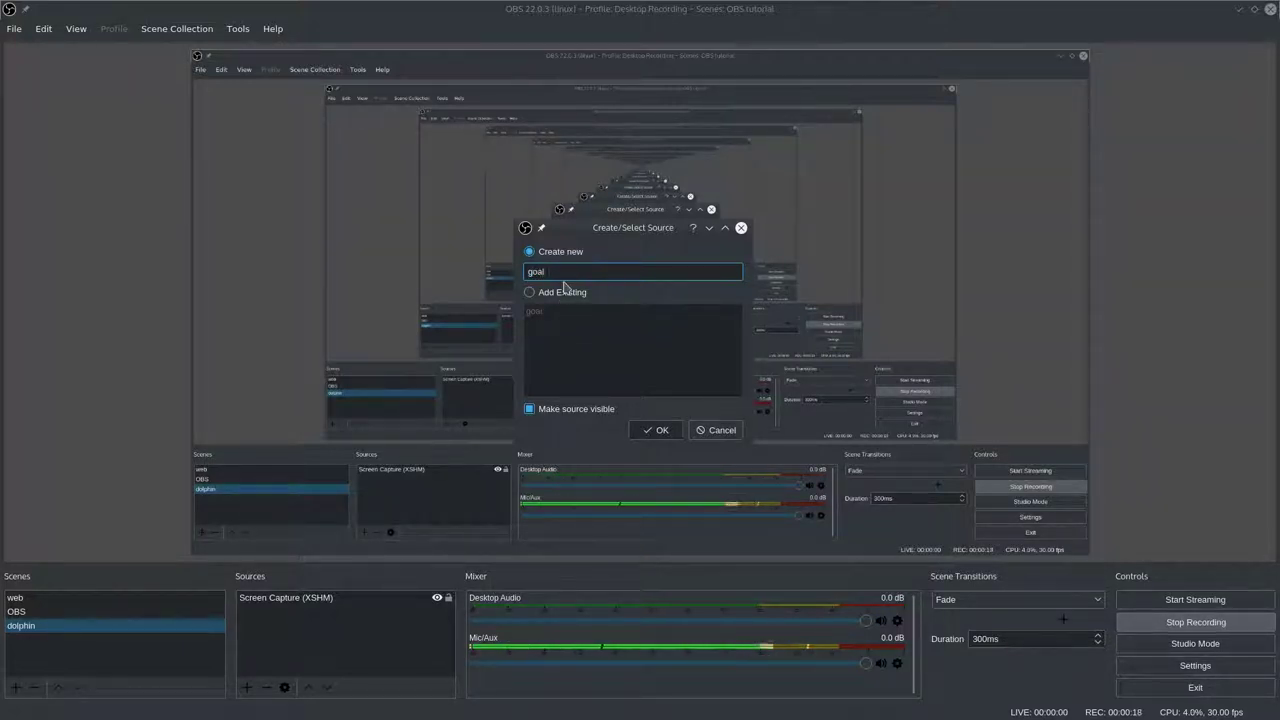
text(-2)
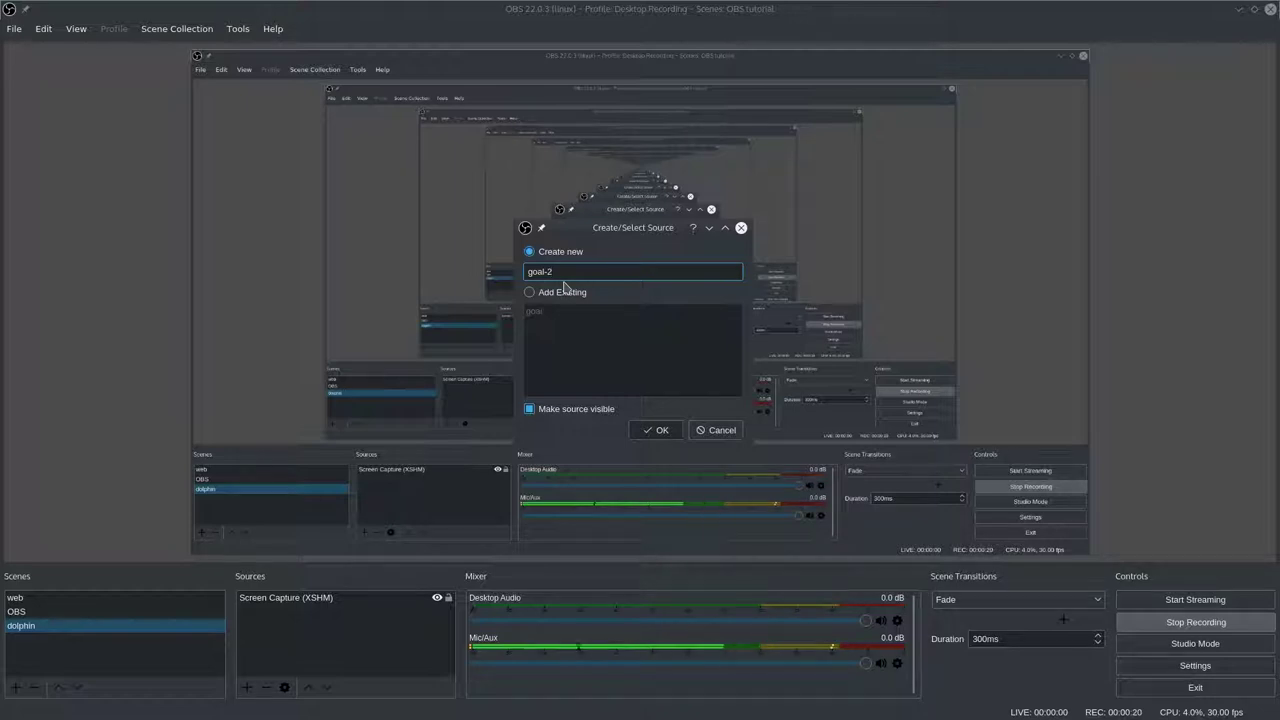
click(656, 430)
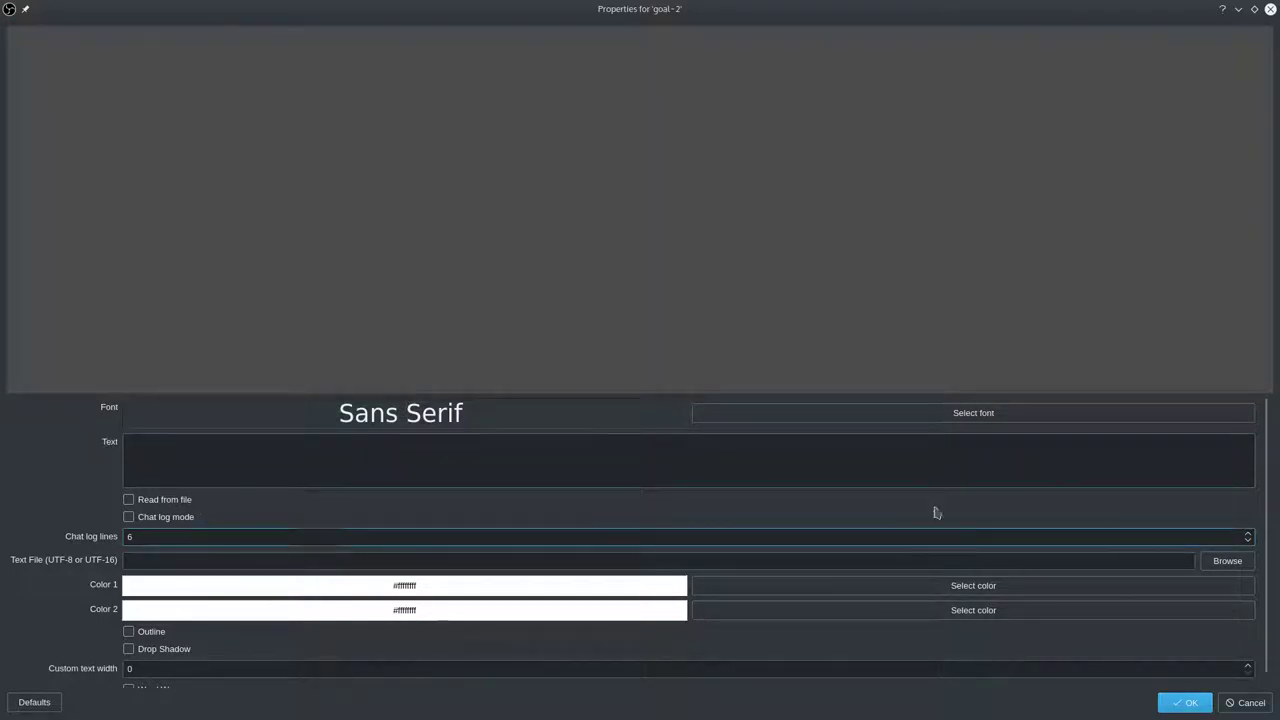
Set goal-2 to read from a file and browse to the Dropbox ELtracker output folder.
click(128, 500)
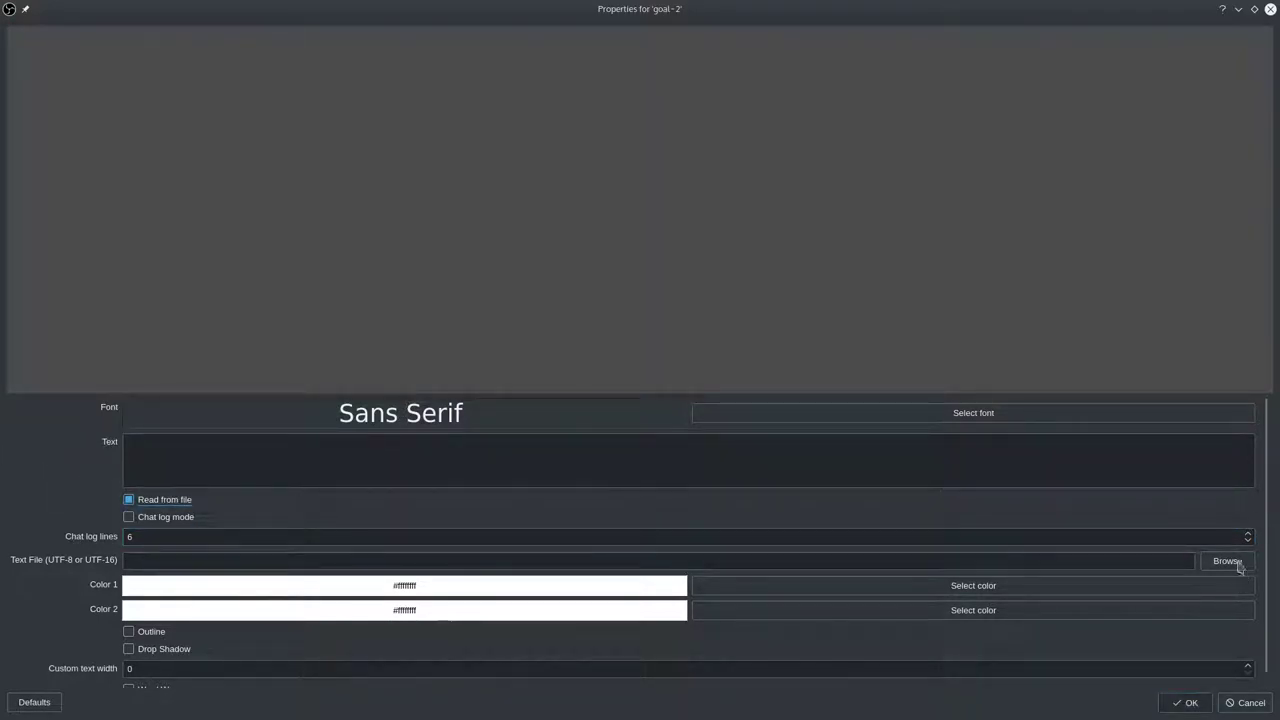
click(1228, 560)
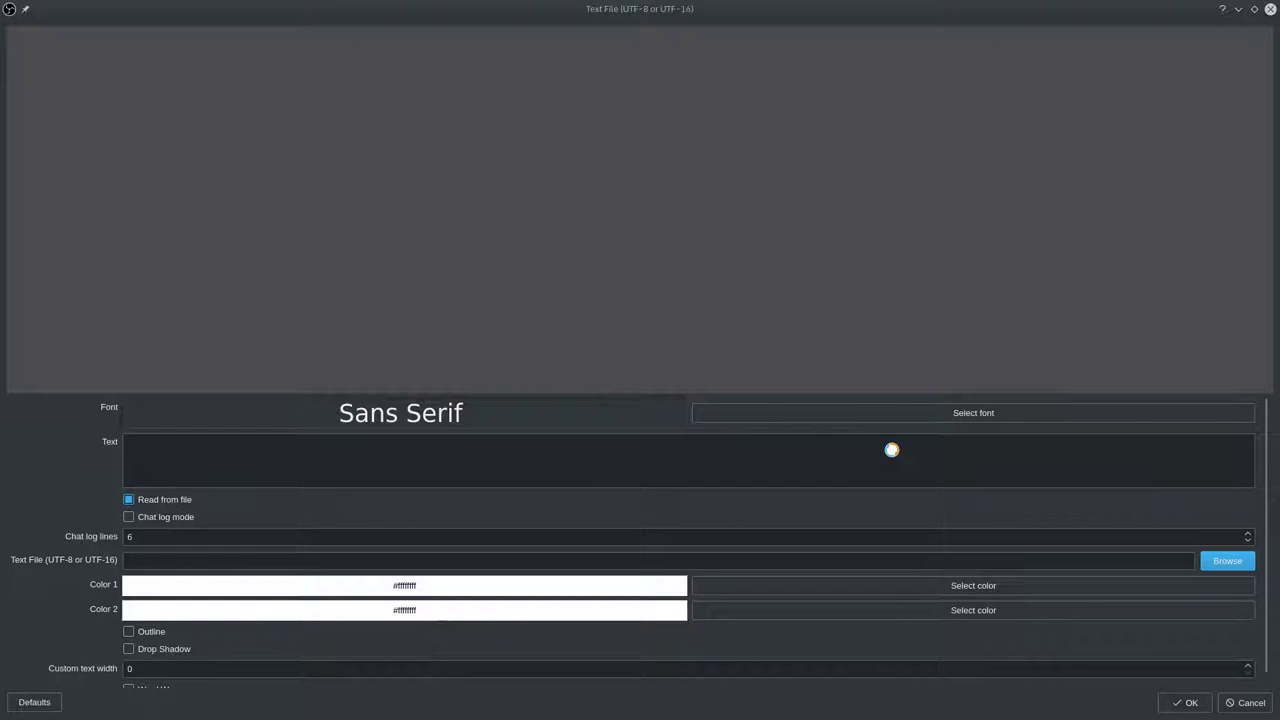
click(1228, 560)
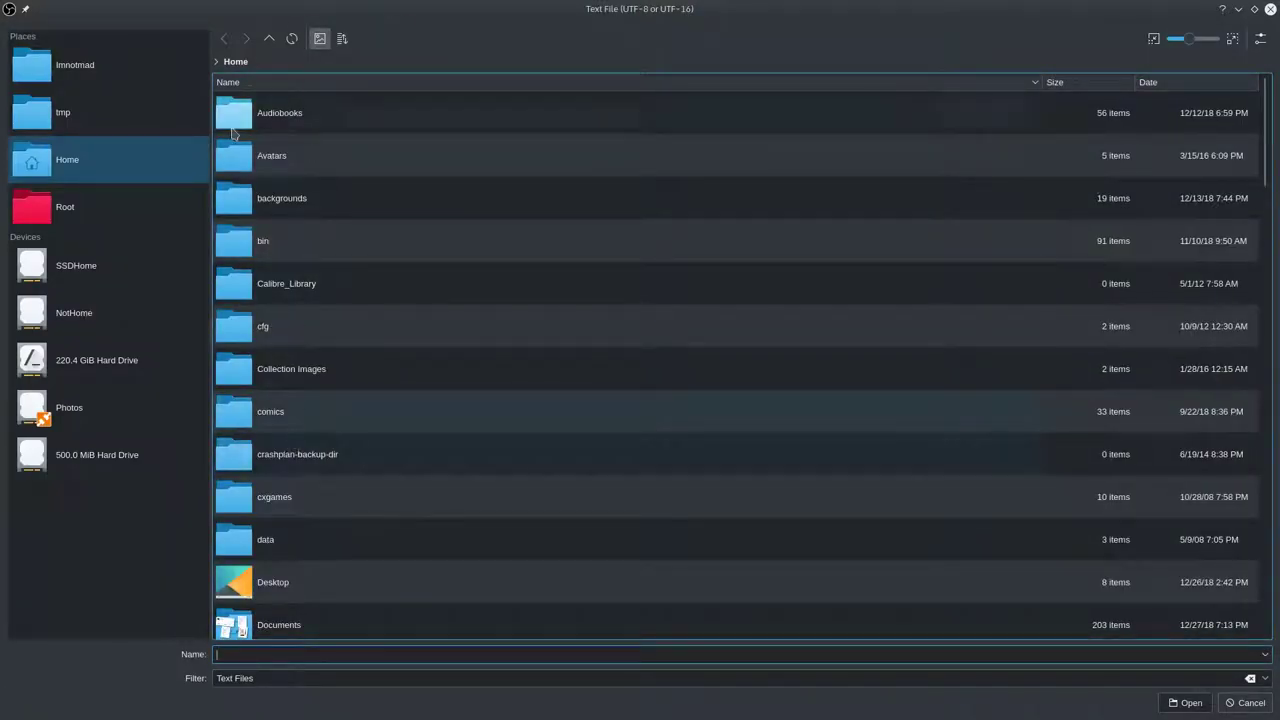
double_click(272, 582)
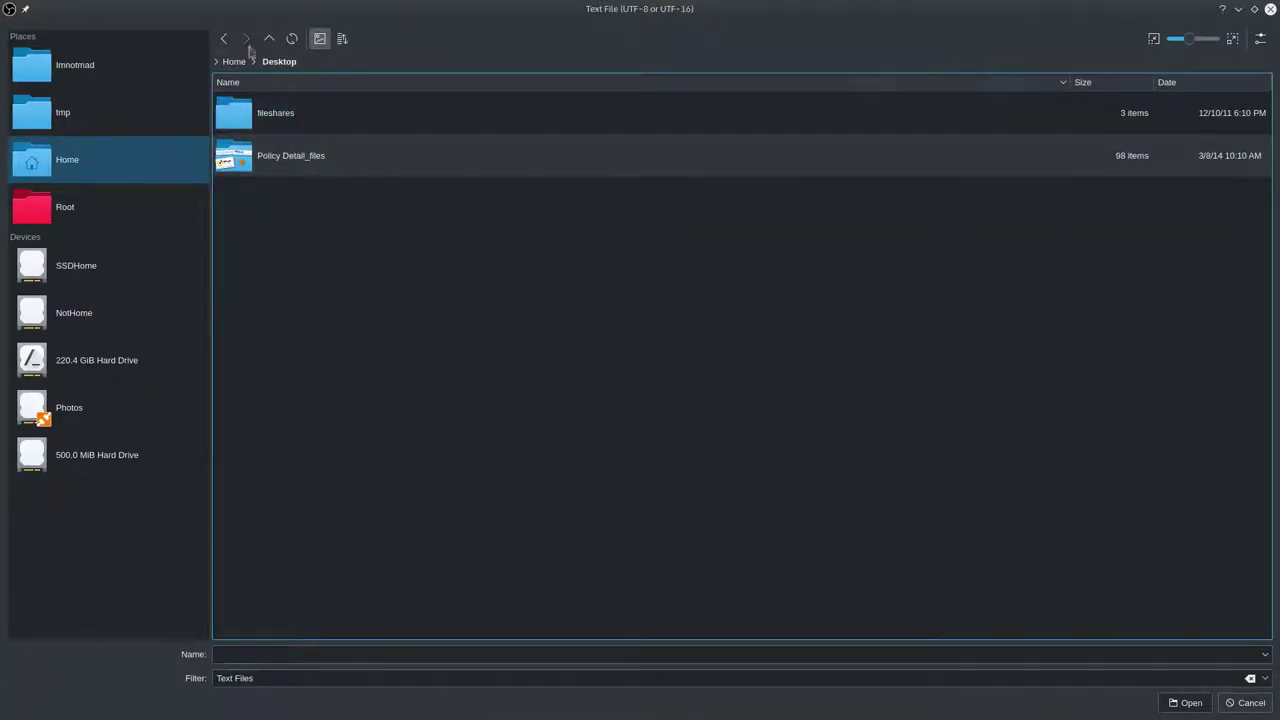
click(268, 38)
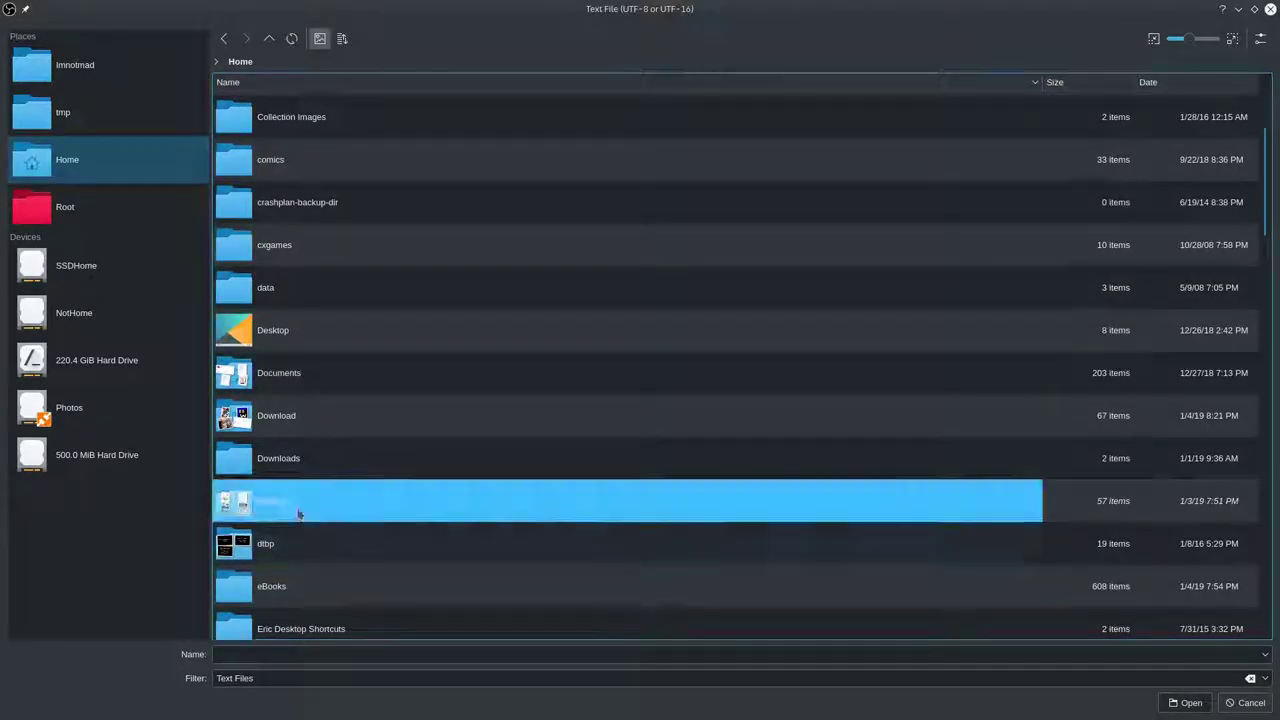
double_click(628, 500)
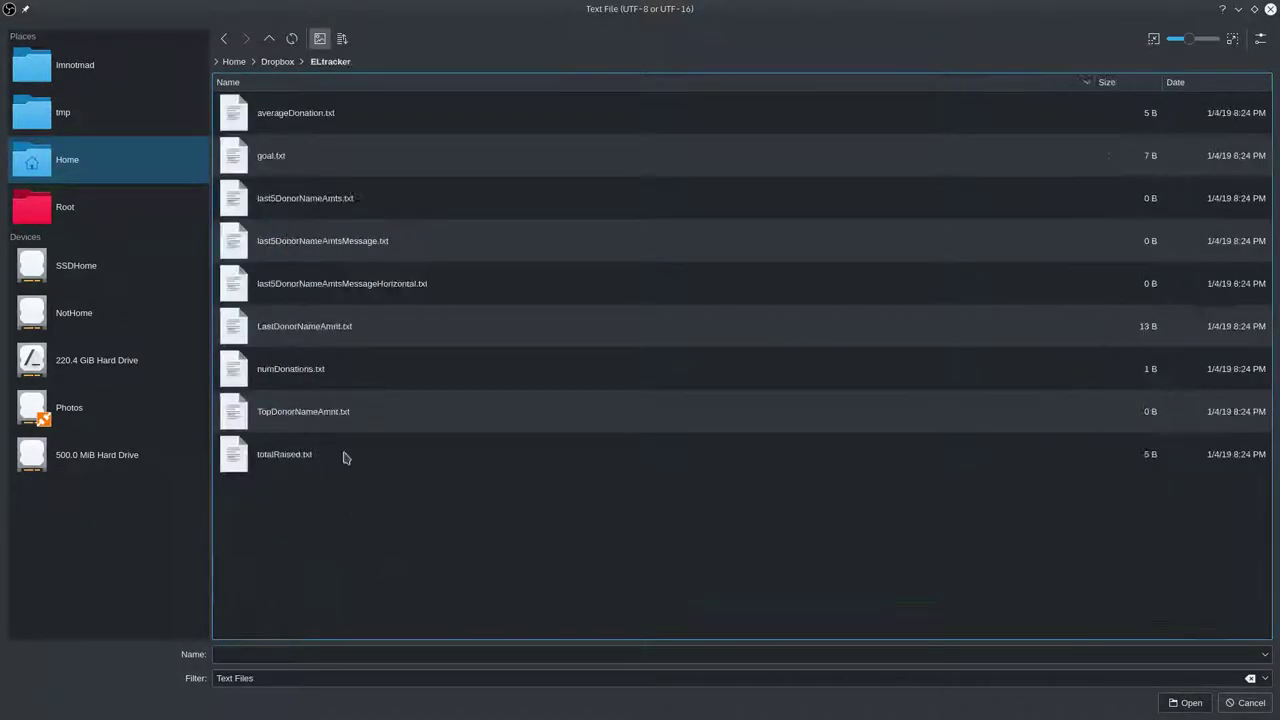
click(1190, 702)
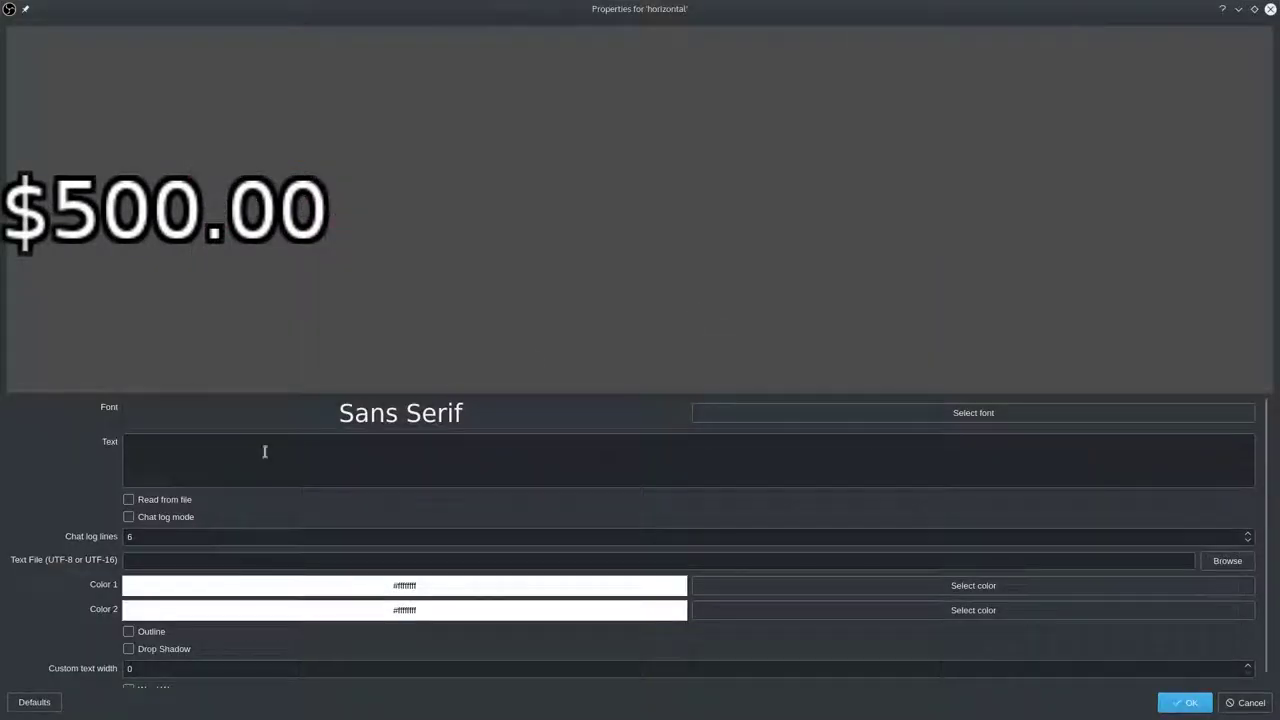
Make the horizontal source read last5DonorNameAmtsMessageHorizontal.txt and confirm its properties.
click(128, 500)
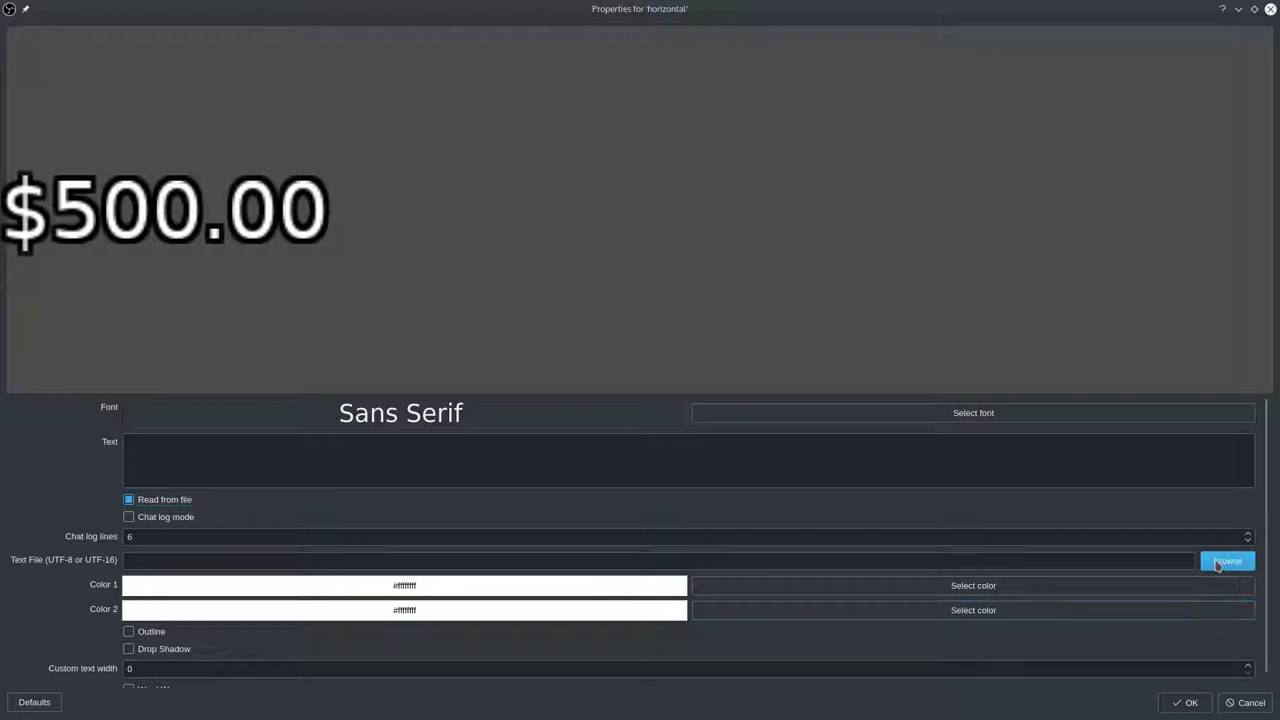
click(1228, 560)
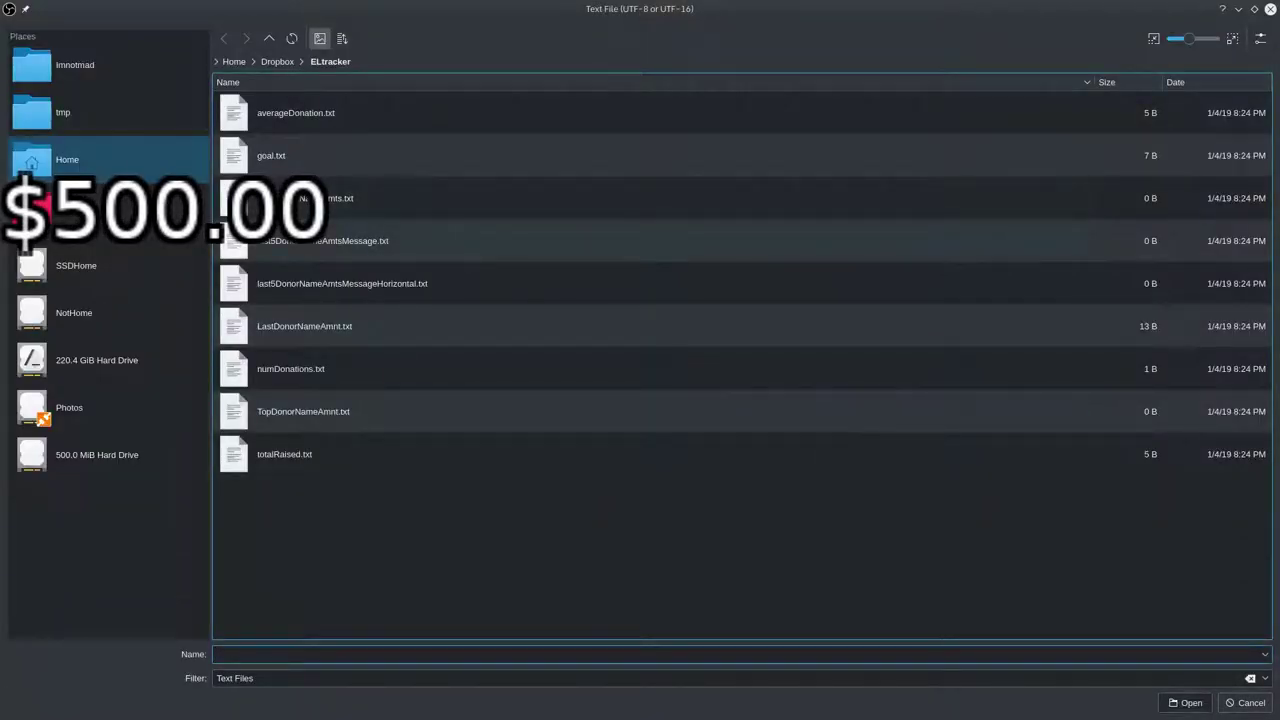
mouse_move(312, 290)
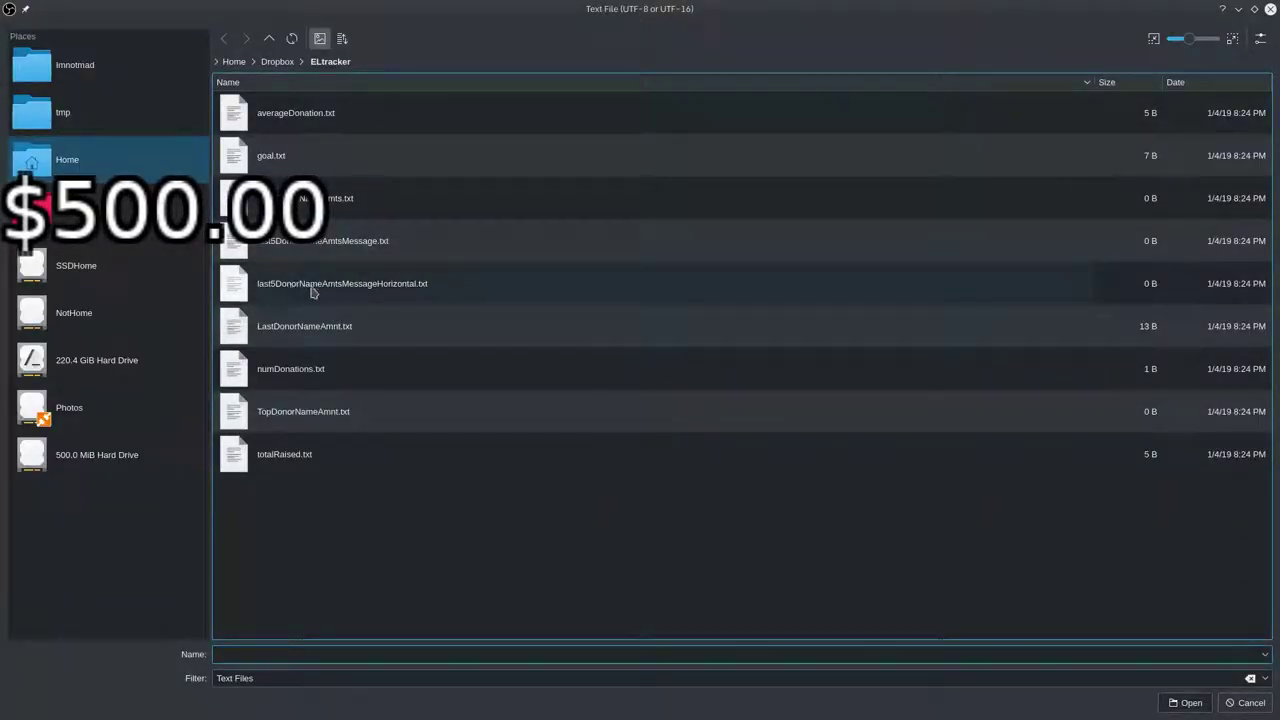
mouse_move(332, 288)
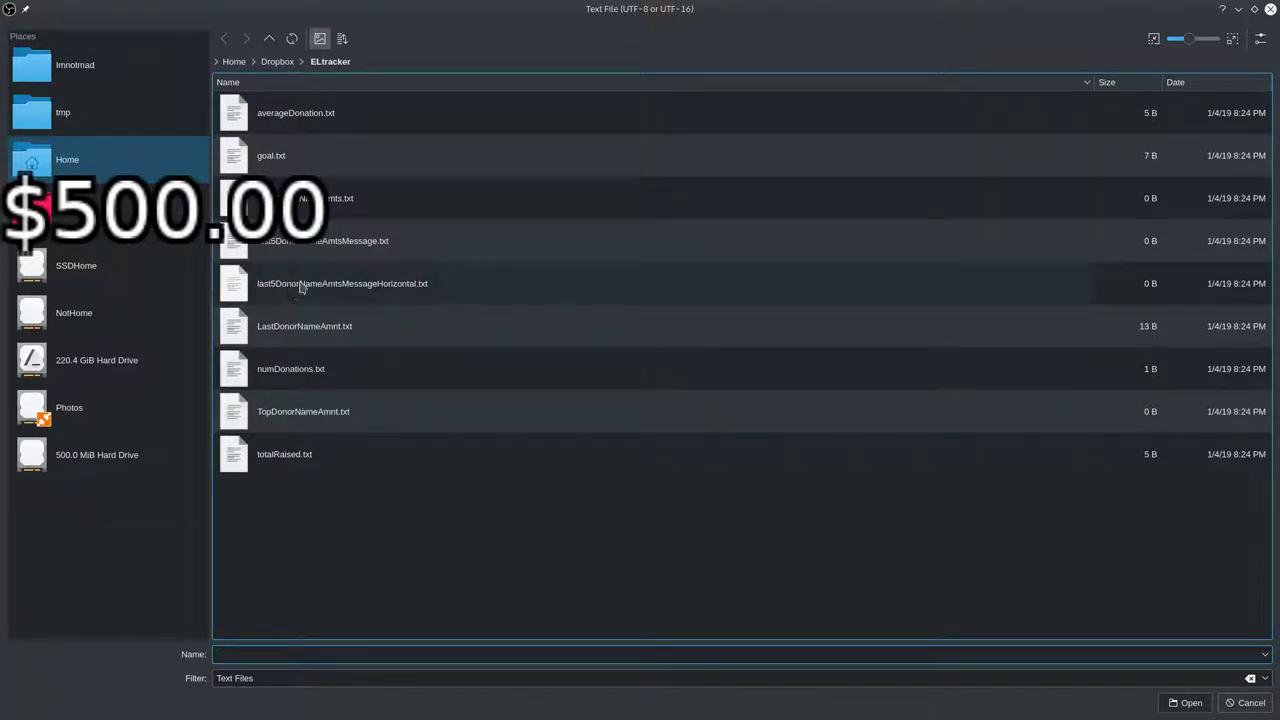
double_click(340, 284)
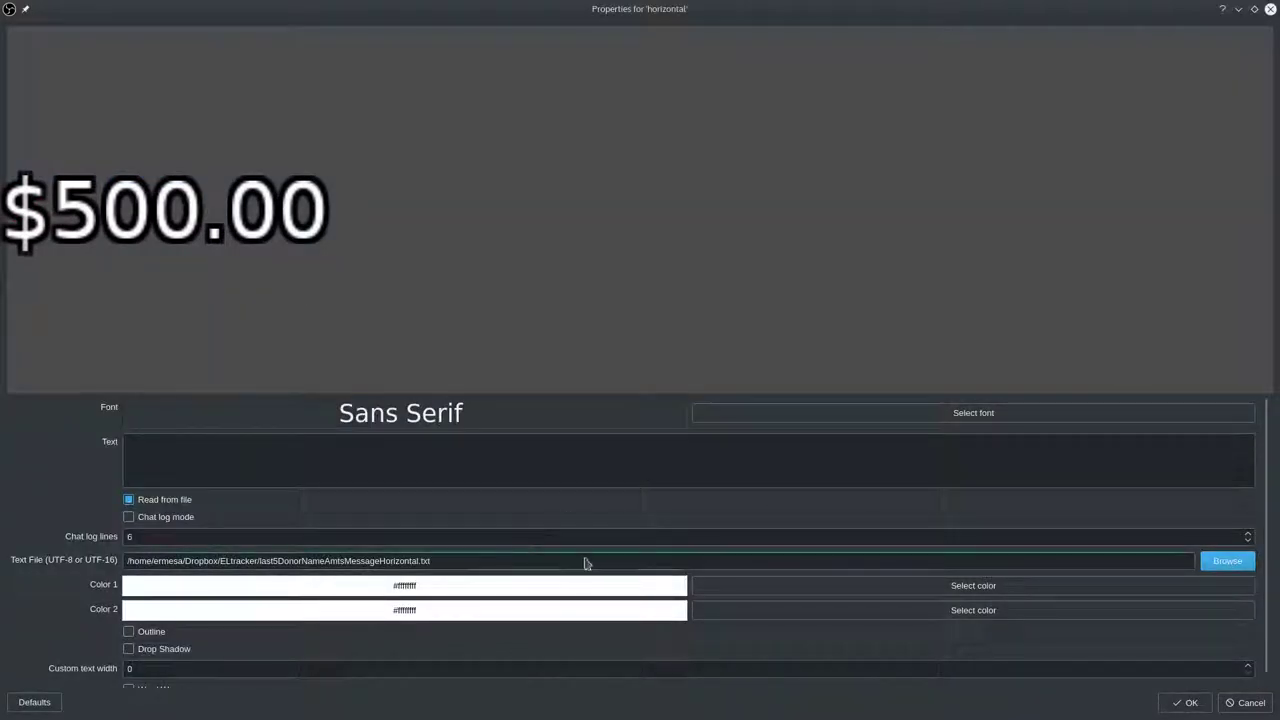
mouse_move(1200, 696)
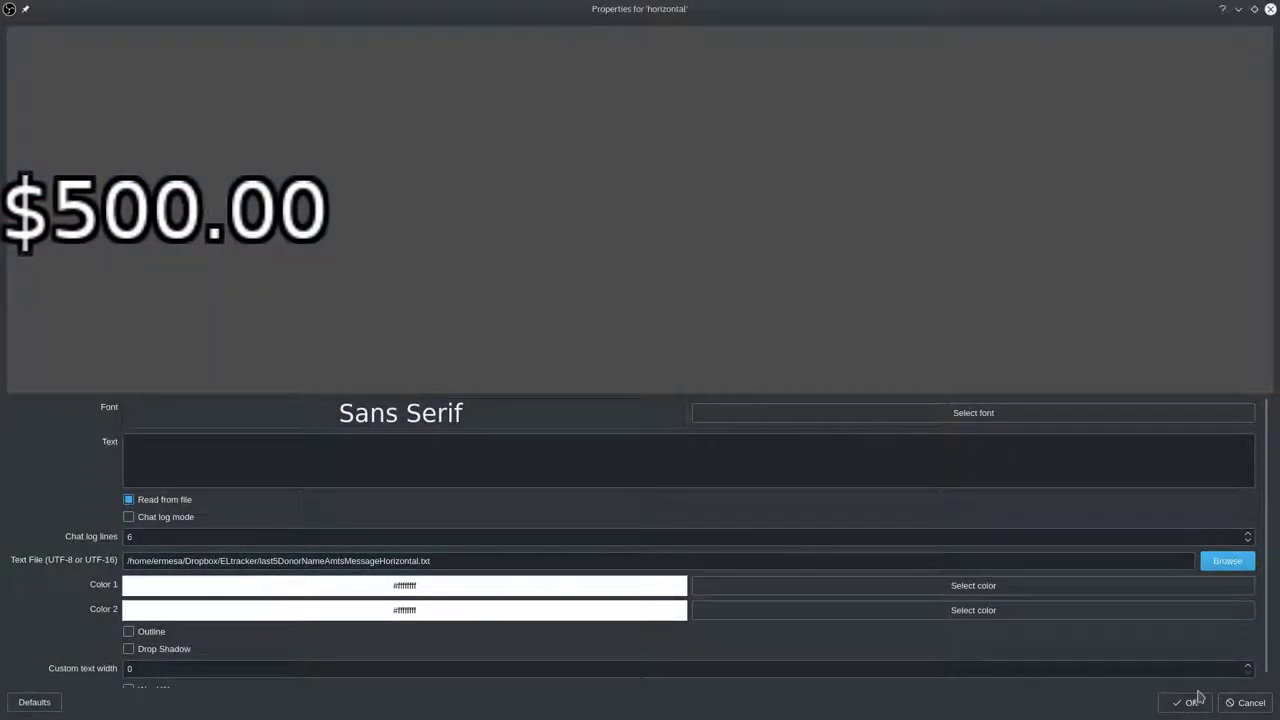
click(1190, 702)
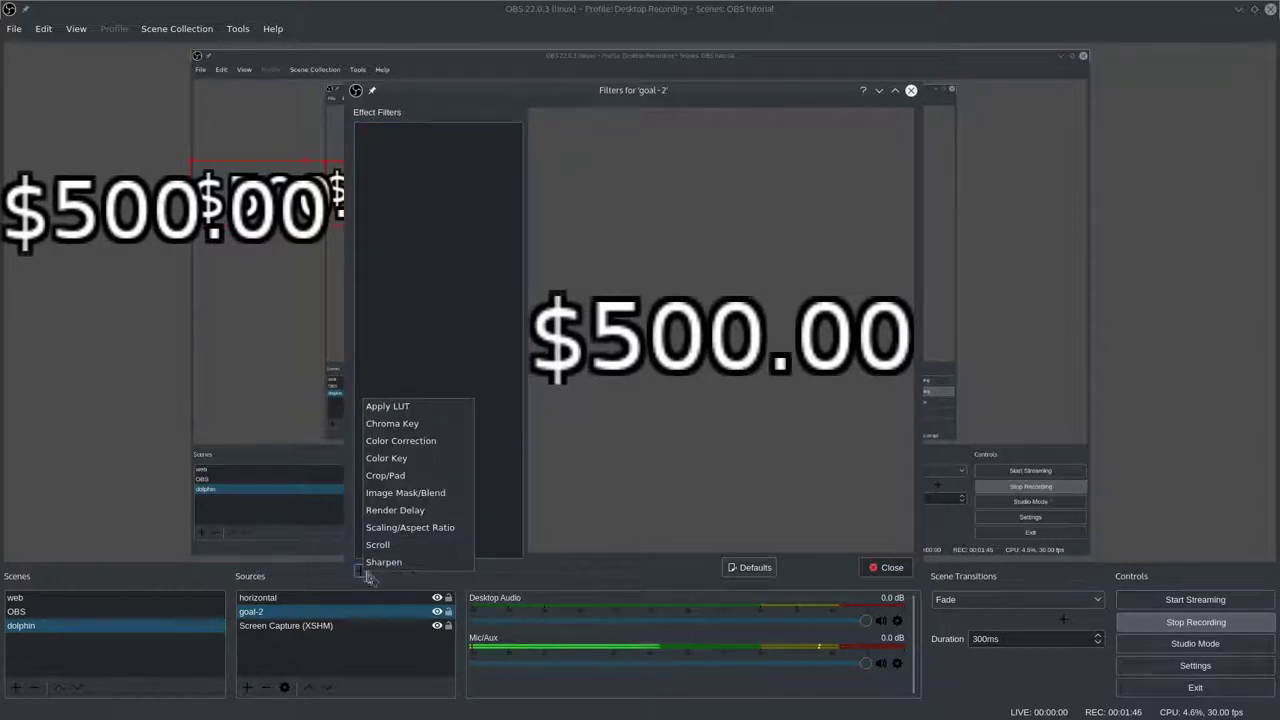
mouse_move(410, 424)
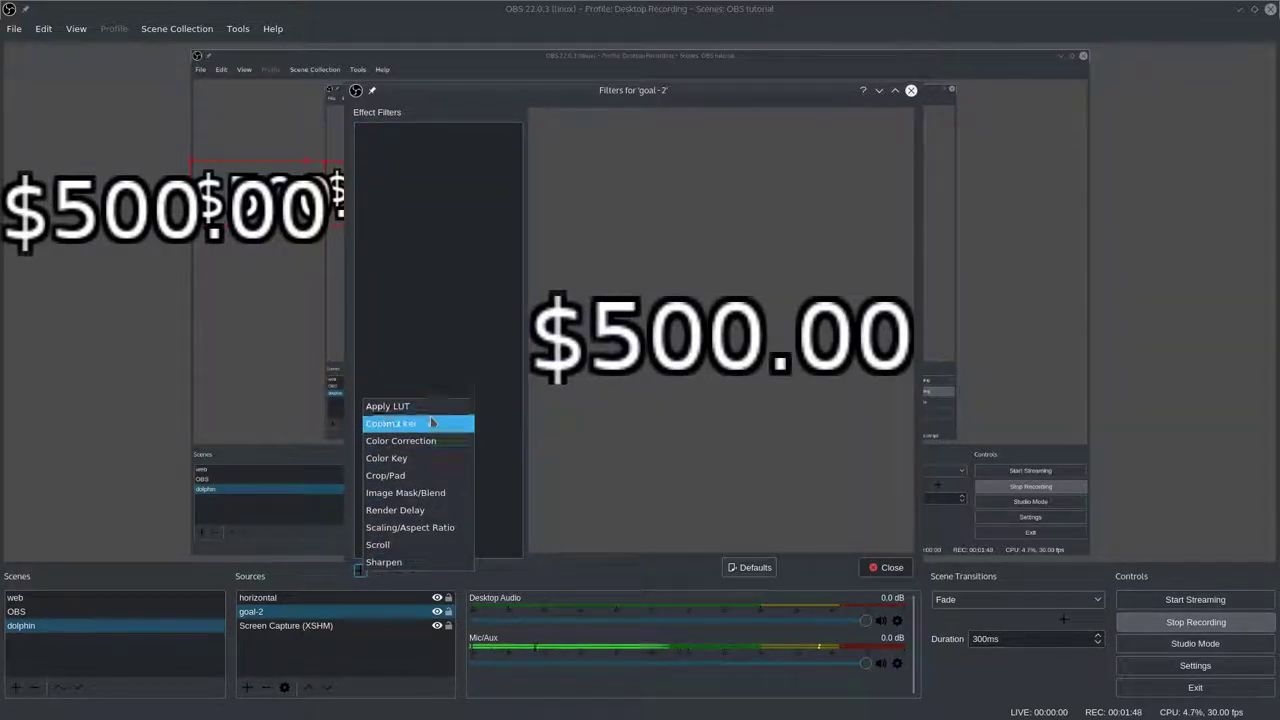
Add a scroll filter to goal-2, accepting its default name.
click(378, 544)
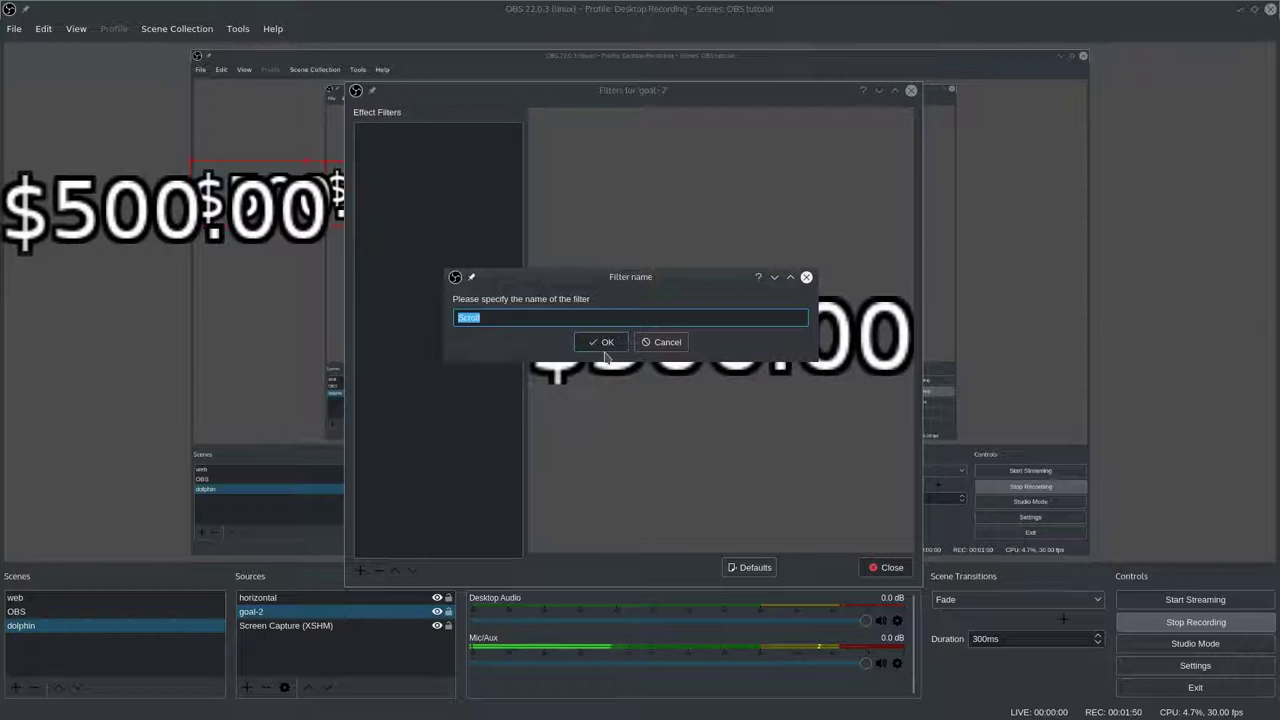
click(600, 342)
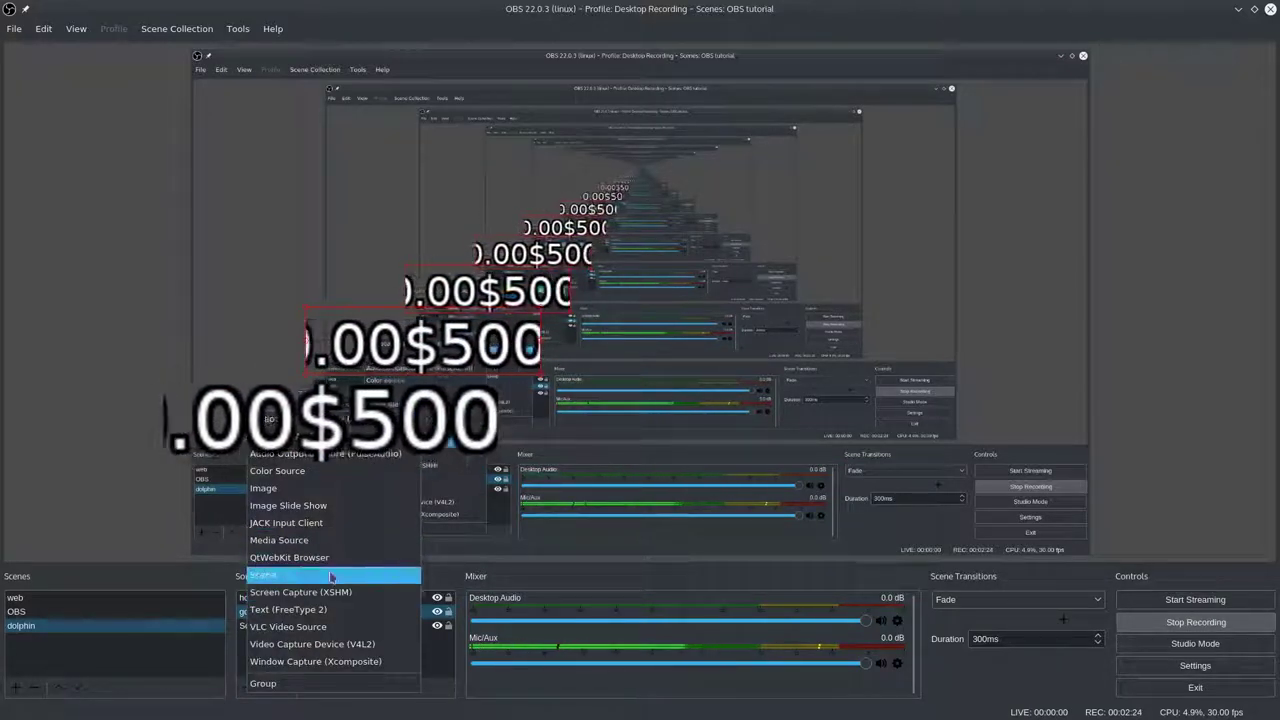
Add a Text (FreeType 2) source reading from a tracker output file in the ELtracker folder.
click(288, 608)
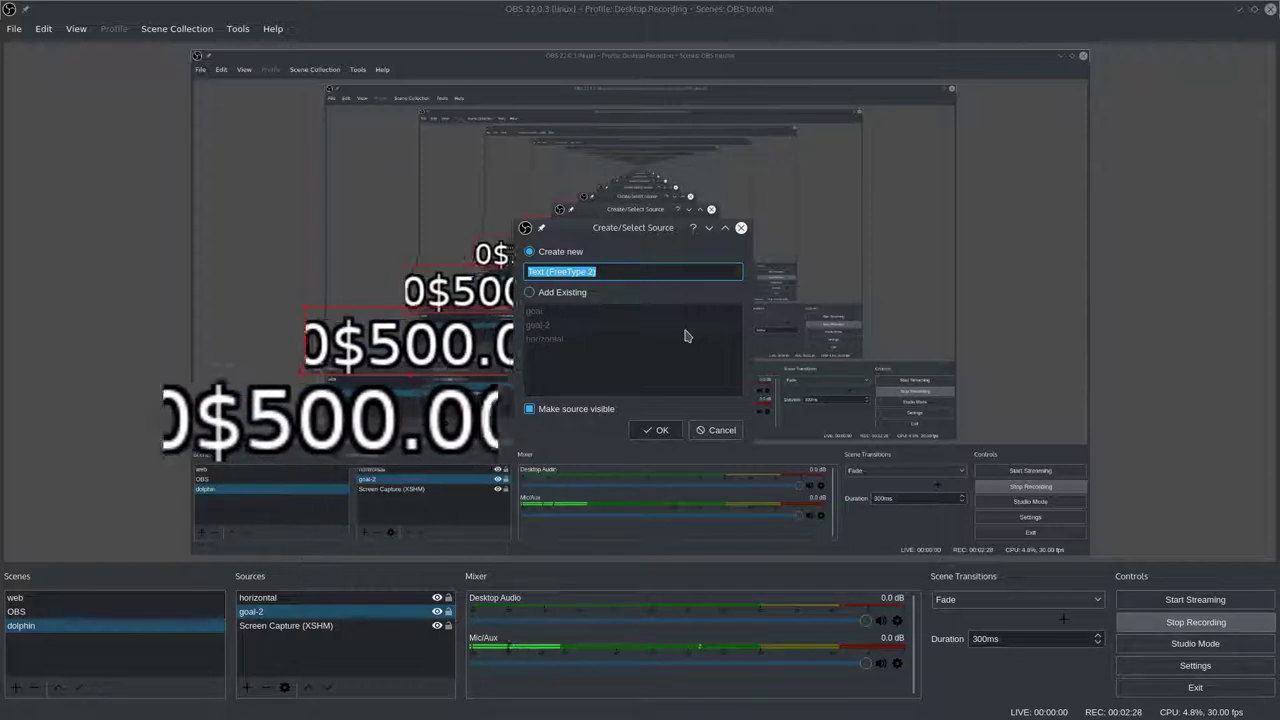
click(656, 430)
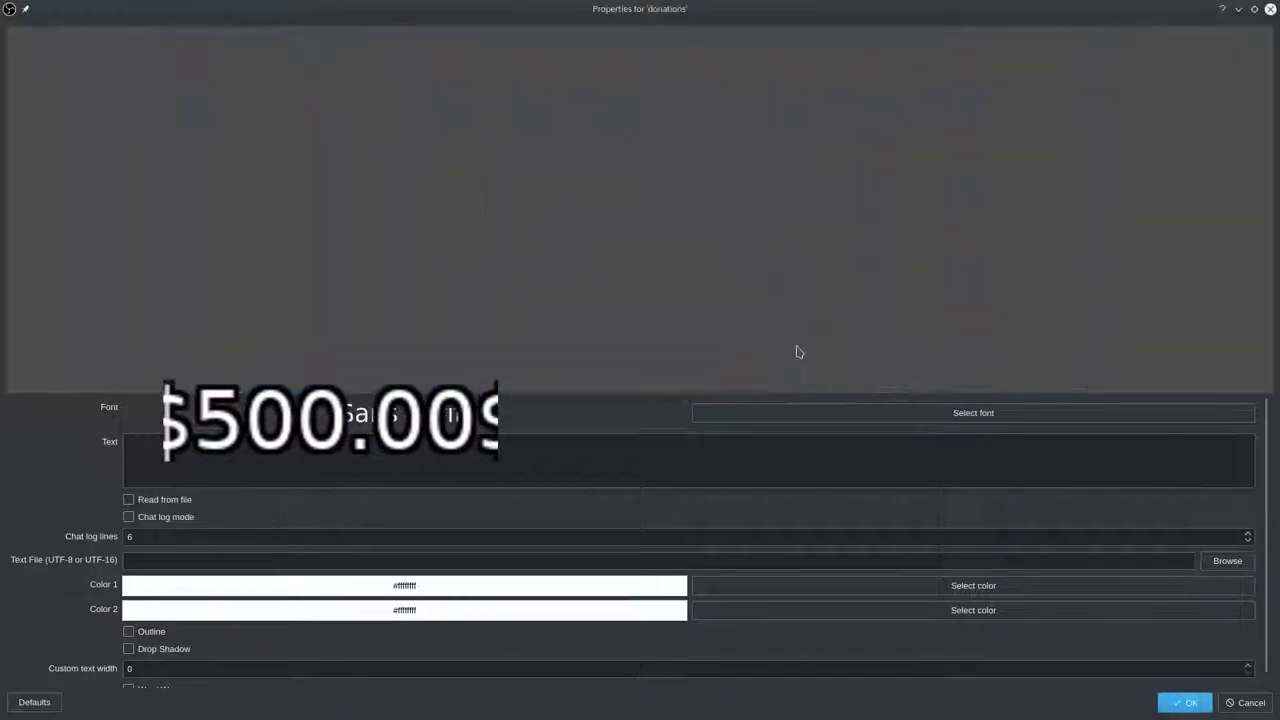
click(128, 500)
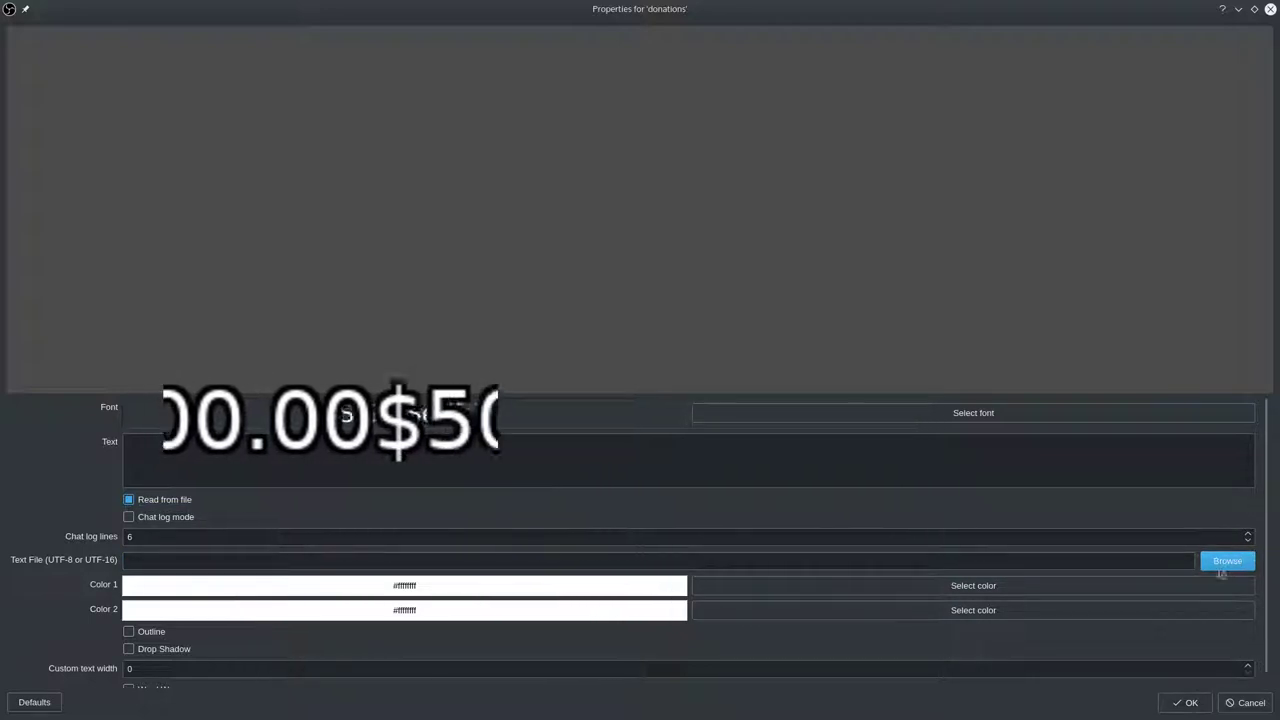
click(1228, 560)
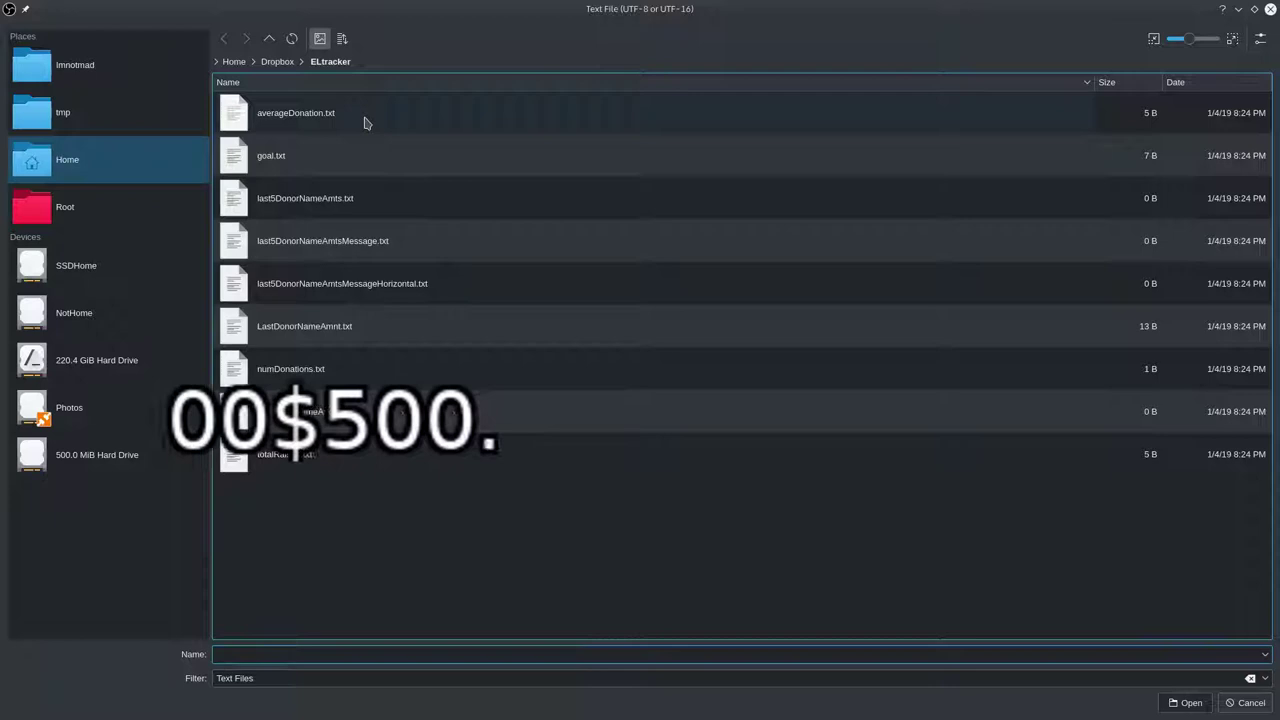
click(400, 454)
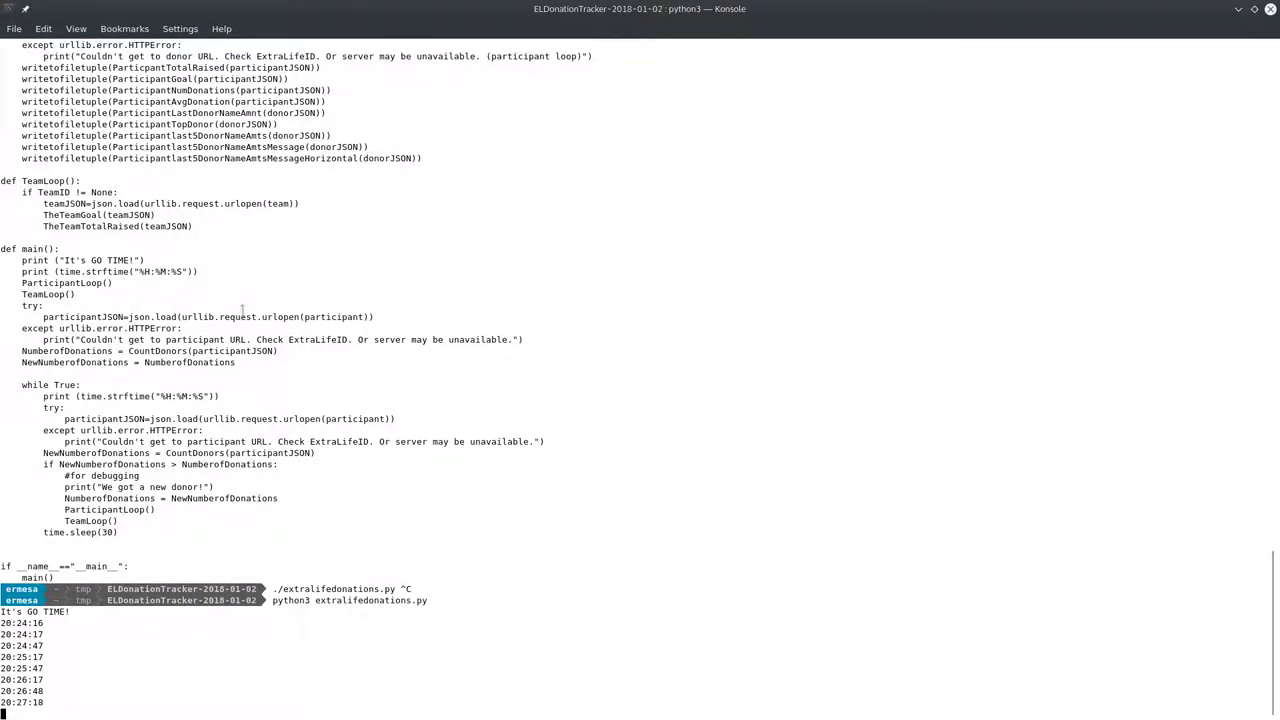
Scroll through extralifedonations.py in Konsole while the script logs timestamps.
scroll(down, 3)
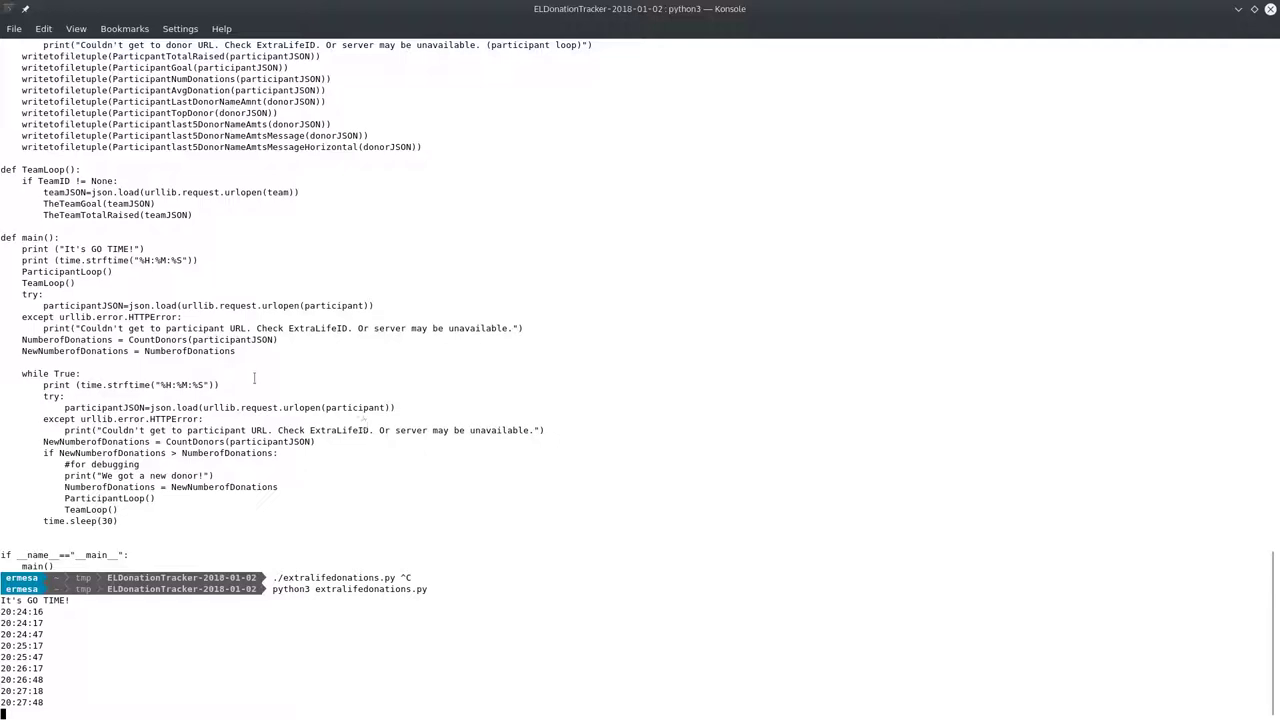
scroll(up, 3)
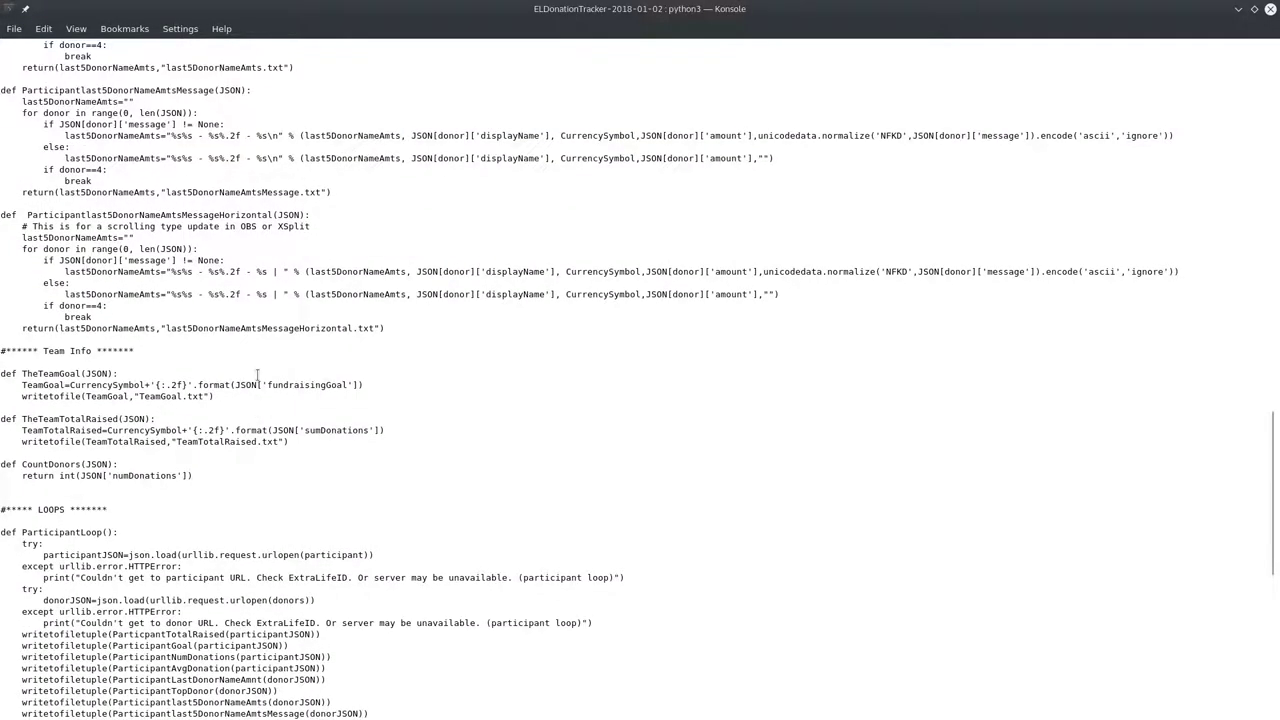
scroll(down, 3)
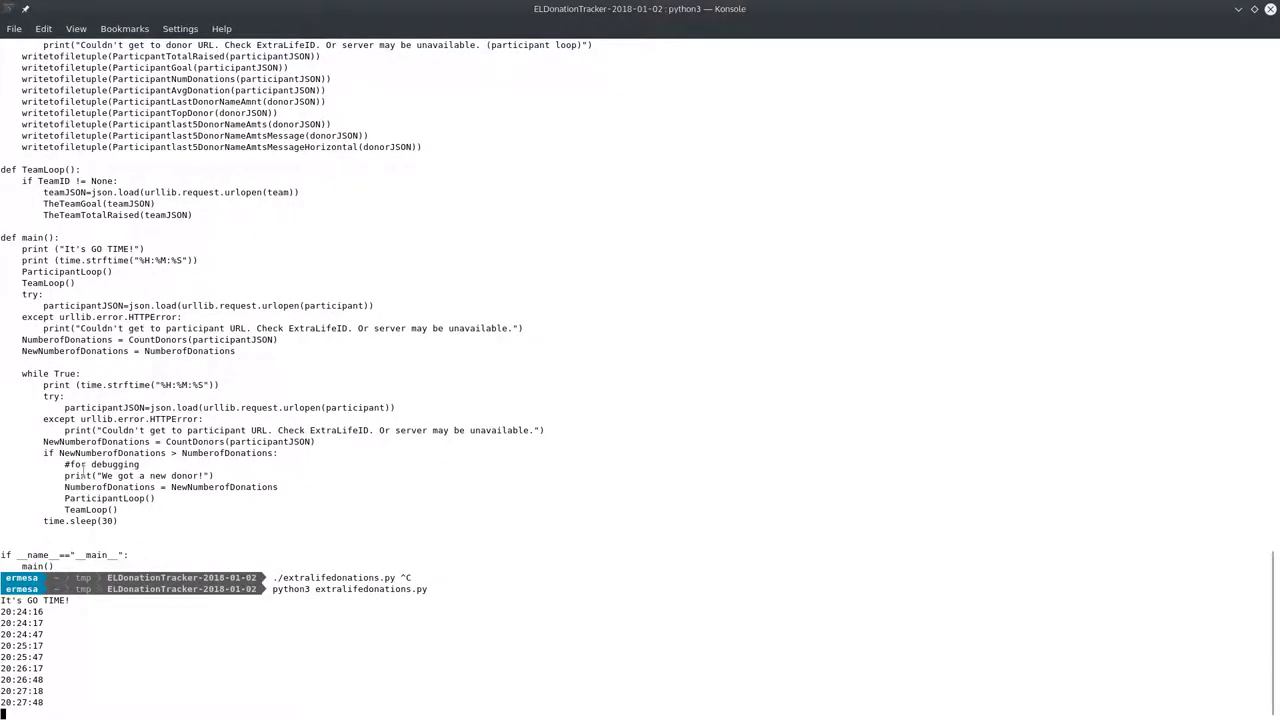
mouse_move(800, 600)
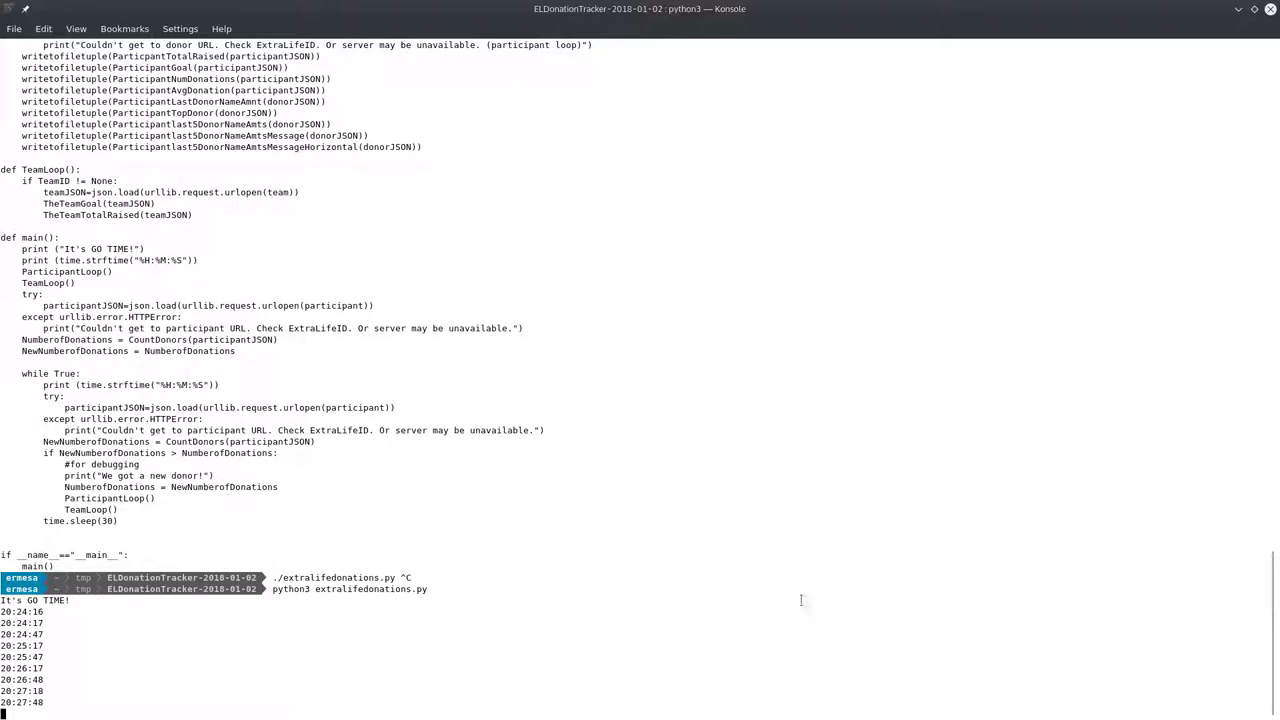
mouse_move(792, 600)
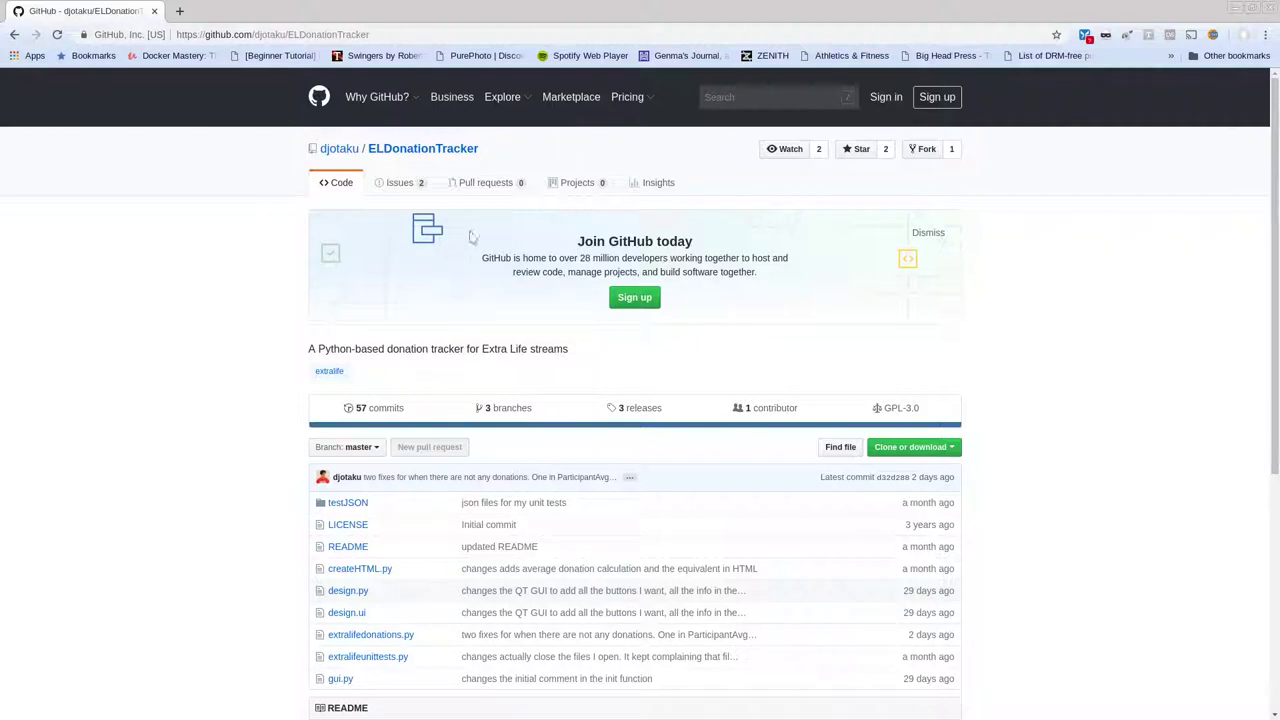
Review the two open GUI issues on ELDonationTracker, then return to the Code page.
click(400, 182)
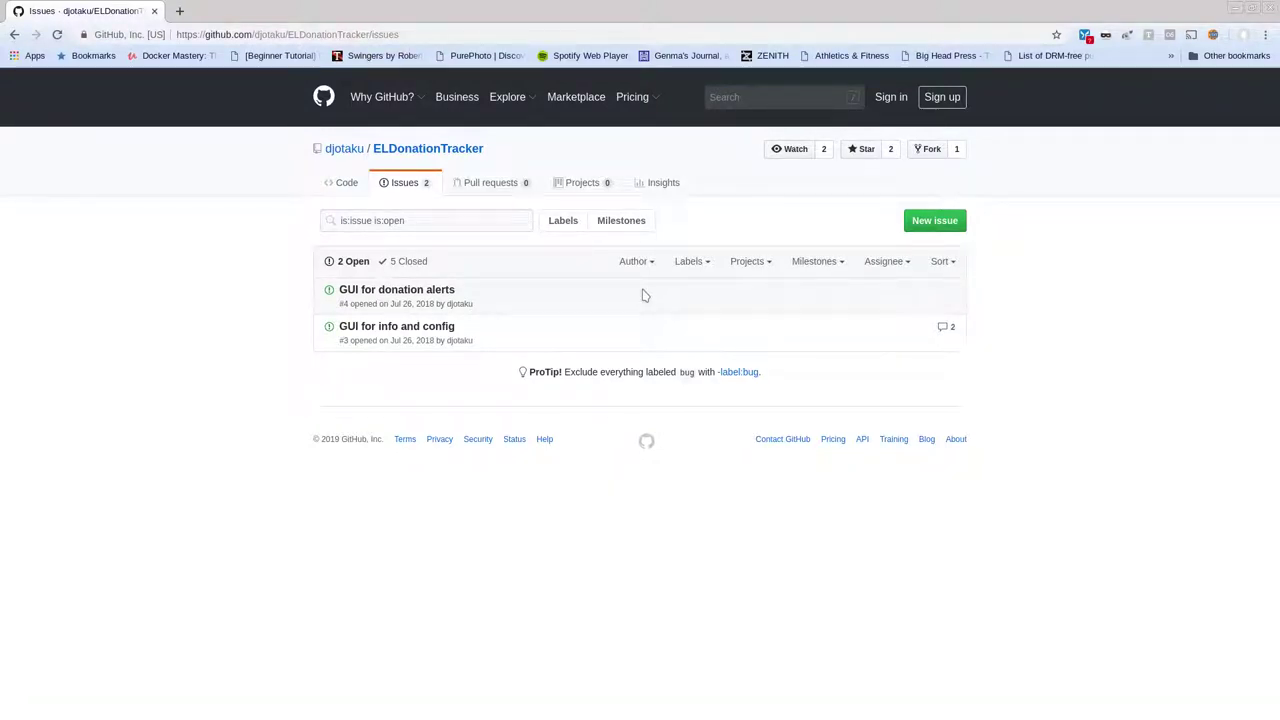
mouse_move(532, 300)
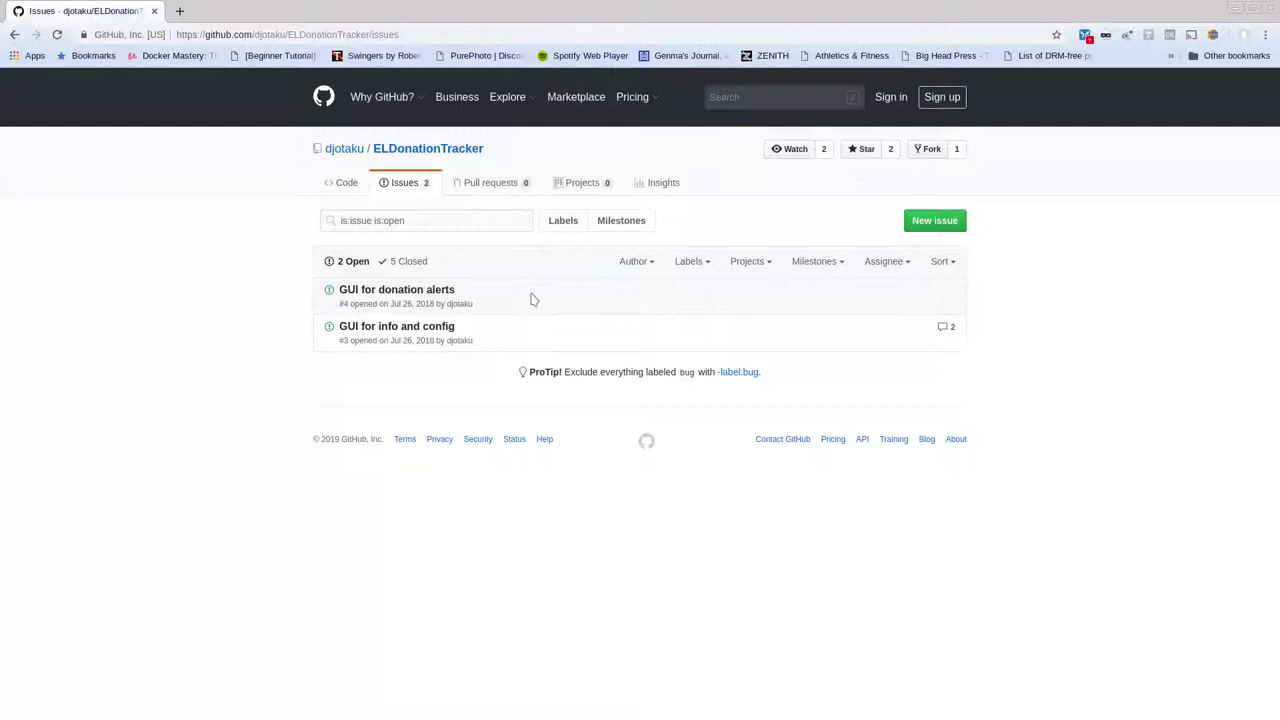
mouse_move(390, 326)
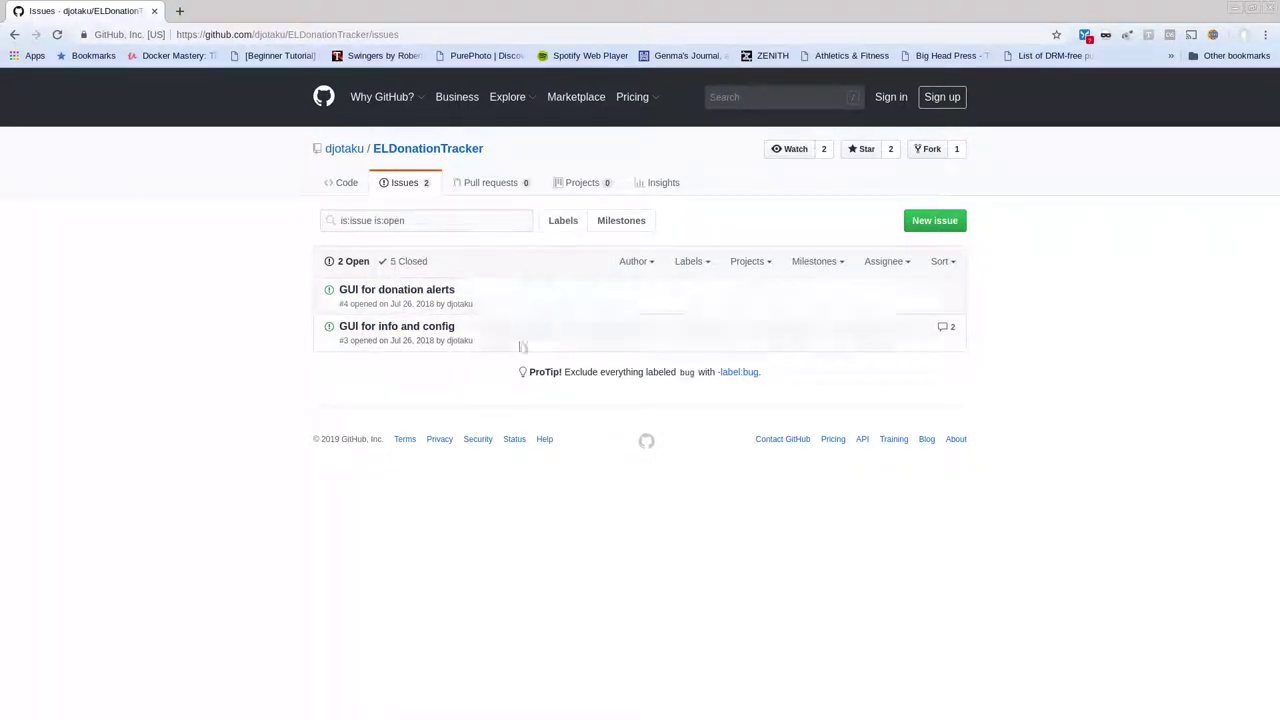
click(340, 182)
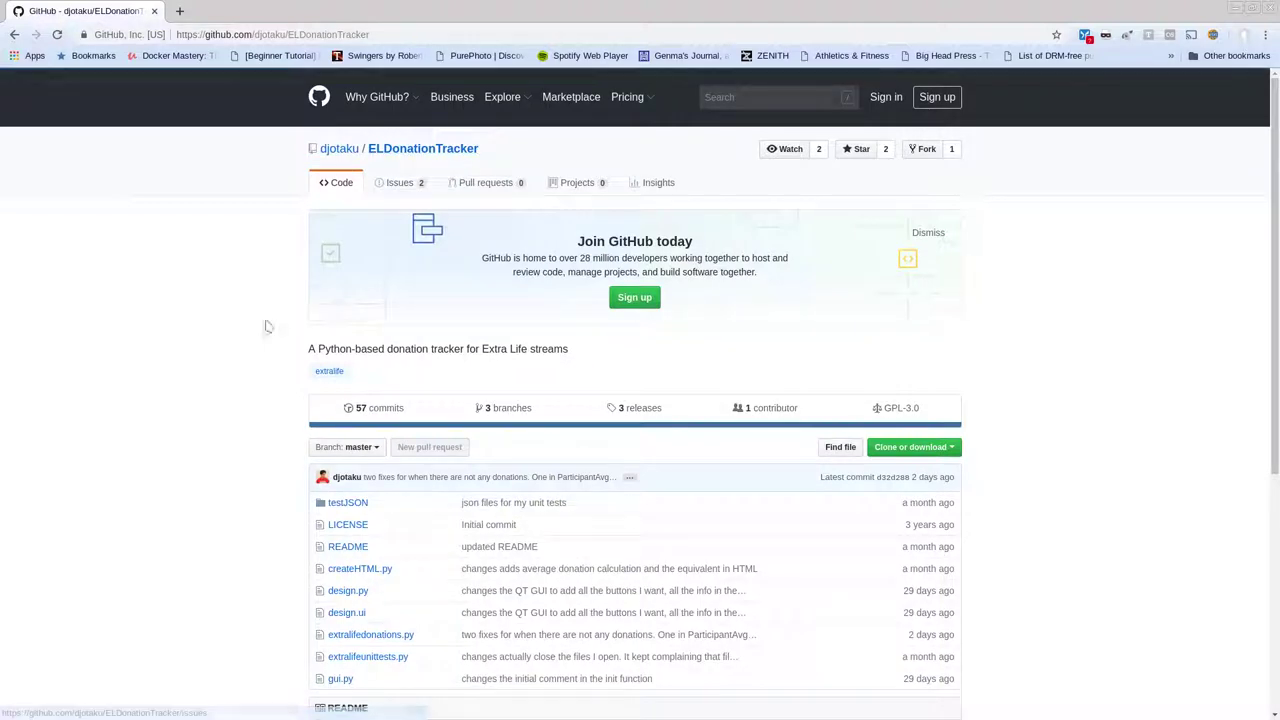
mouse_move(232, 318)
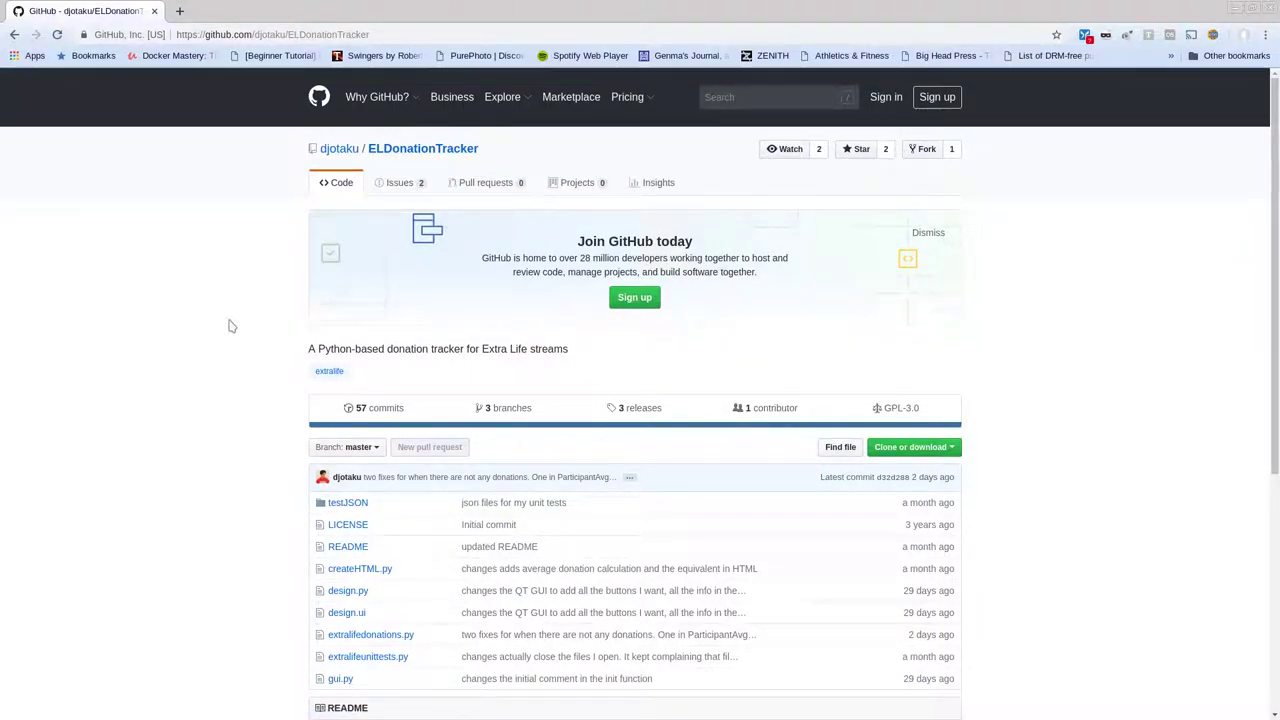
mouse_move(104, 422)
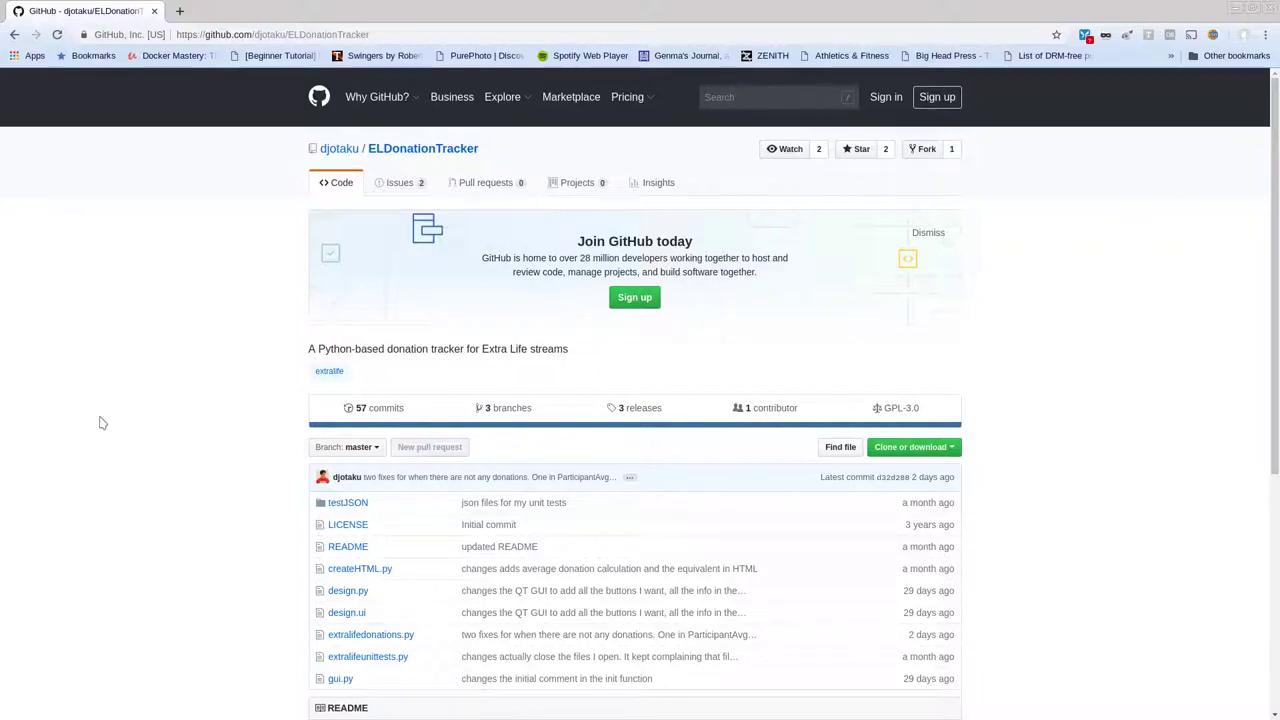